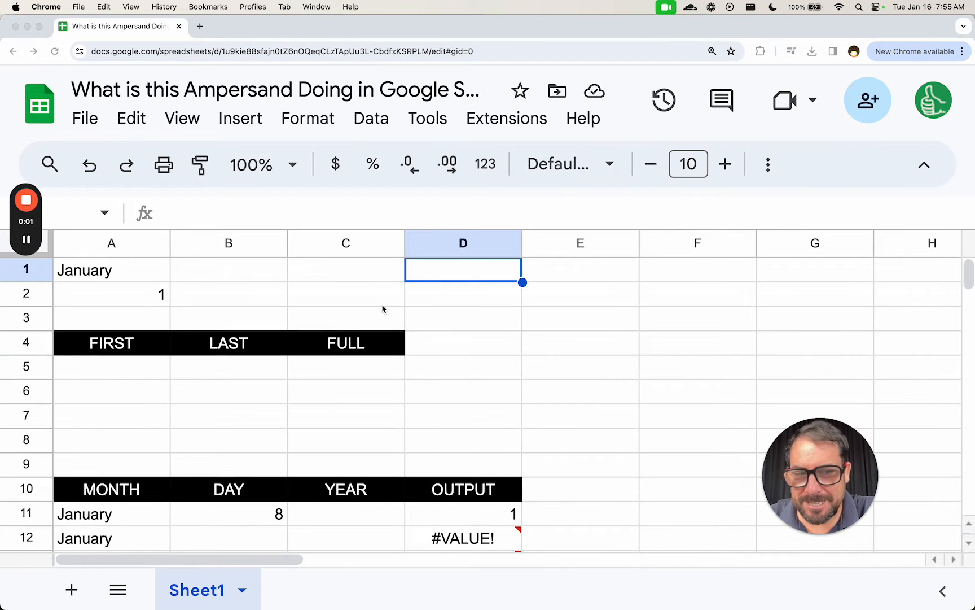
pyautogui.click(110, 269)
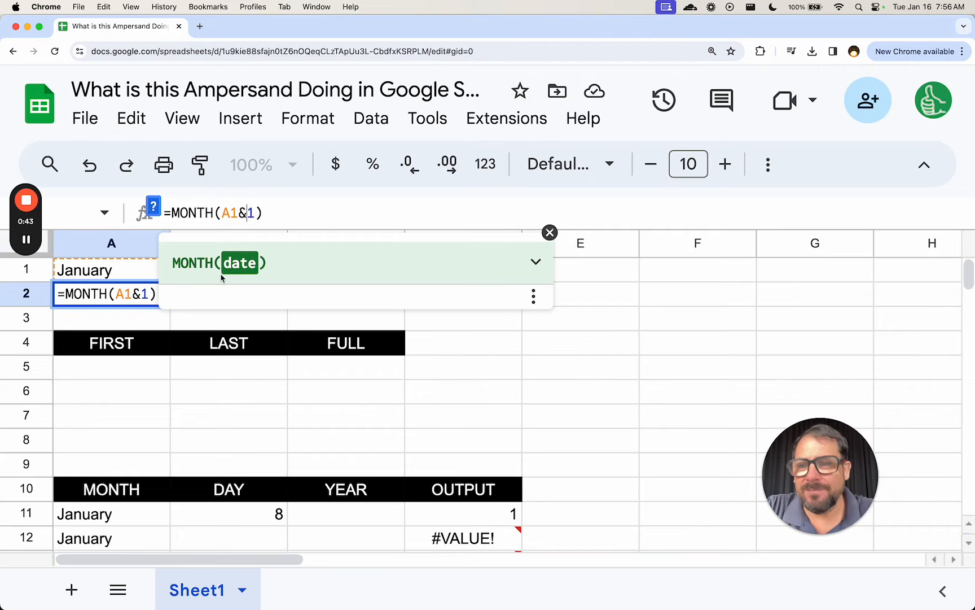
pyautogui.press('Enter')
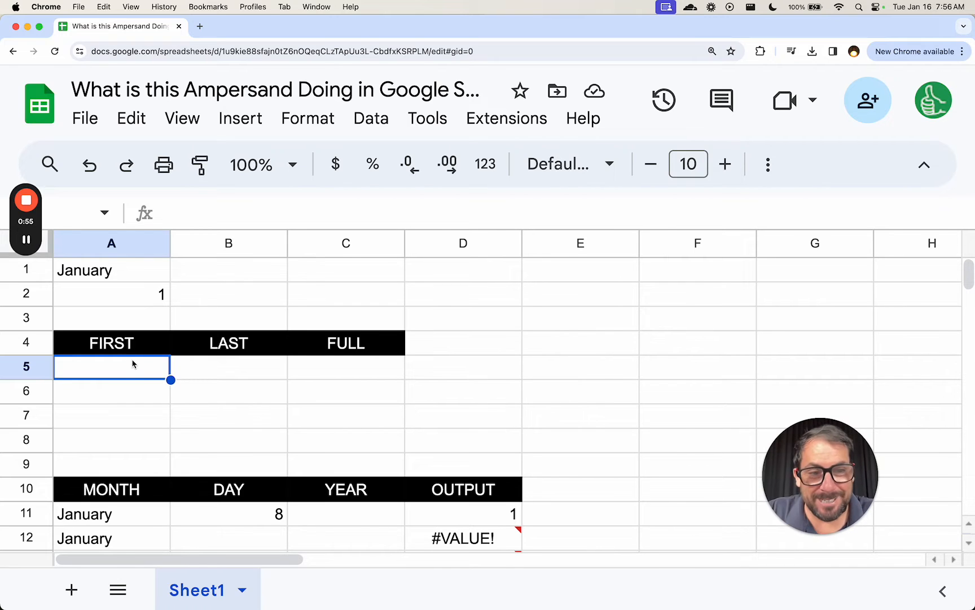
pyautogui.moveTo(130, 373)
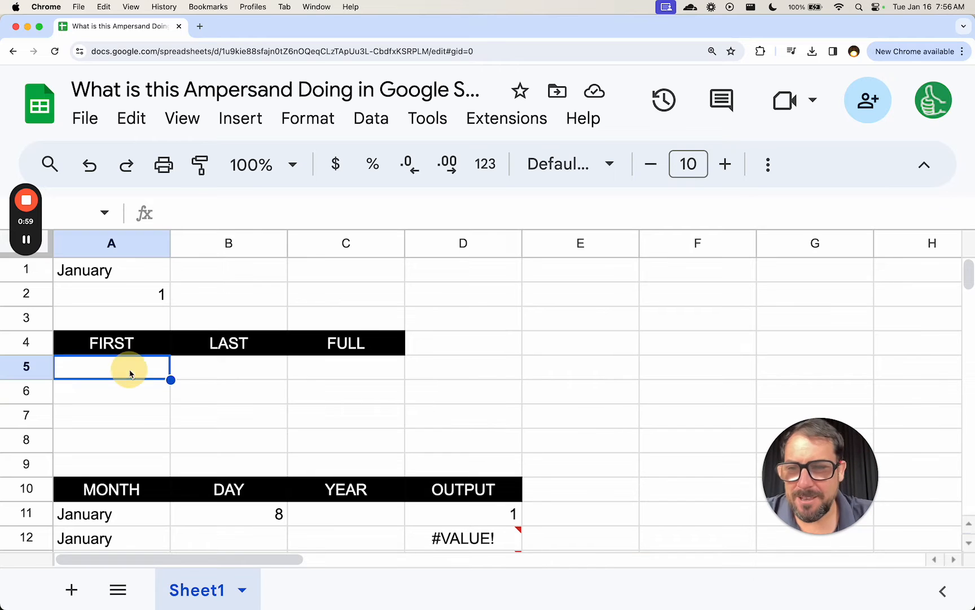
pyautogui.write('Andrew')
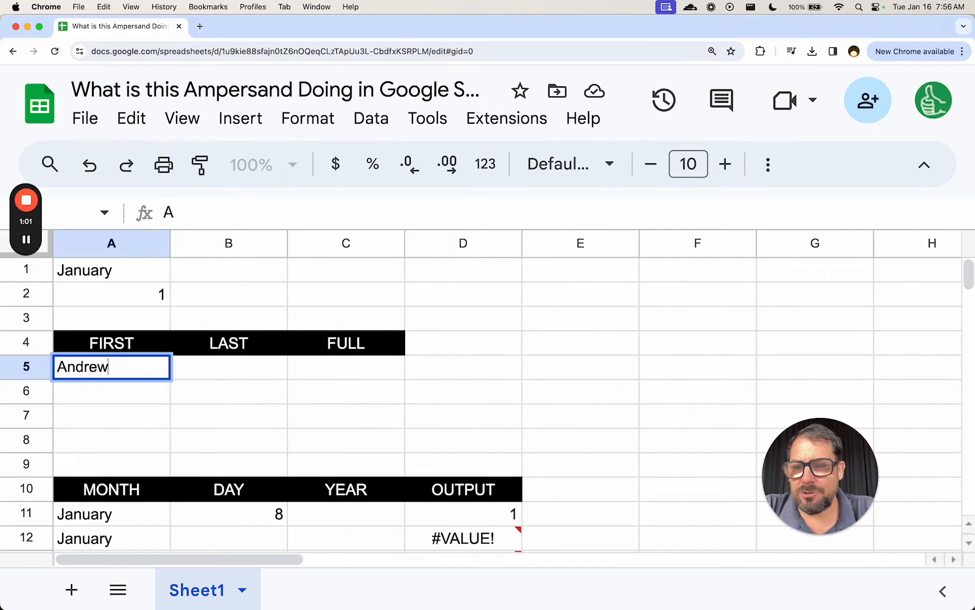
pyautogui.write('H')
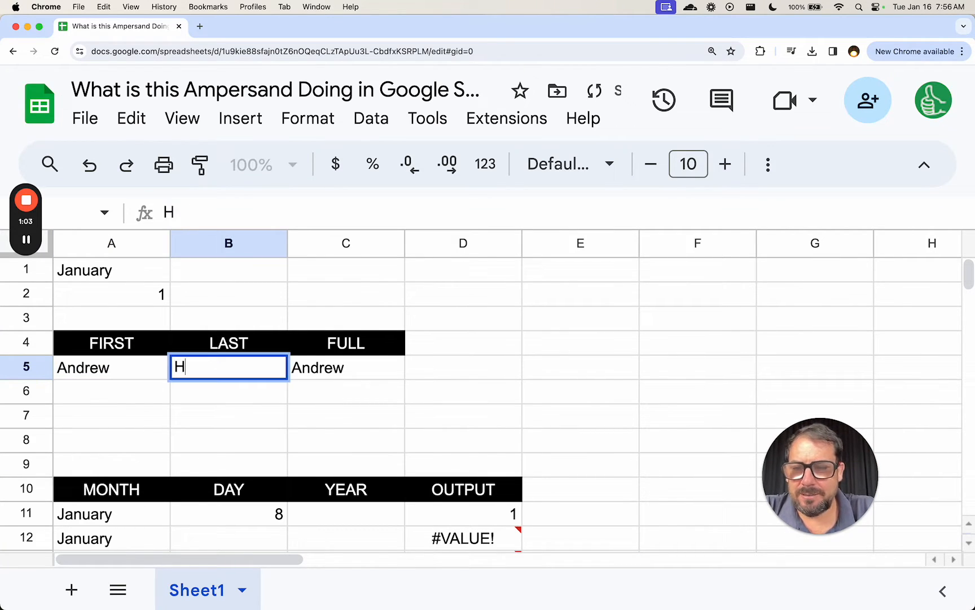
pyautogui.write('umphrey')
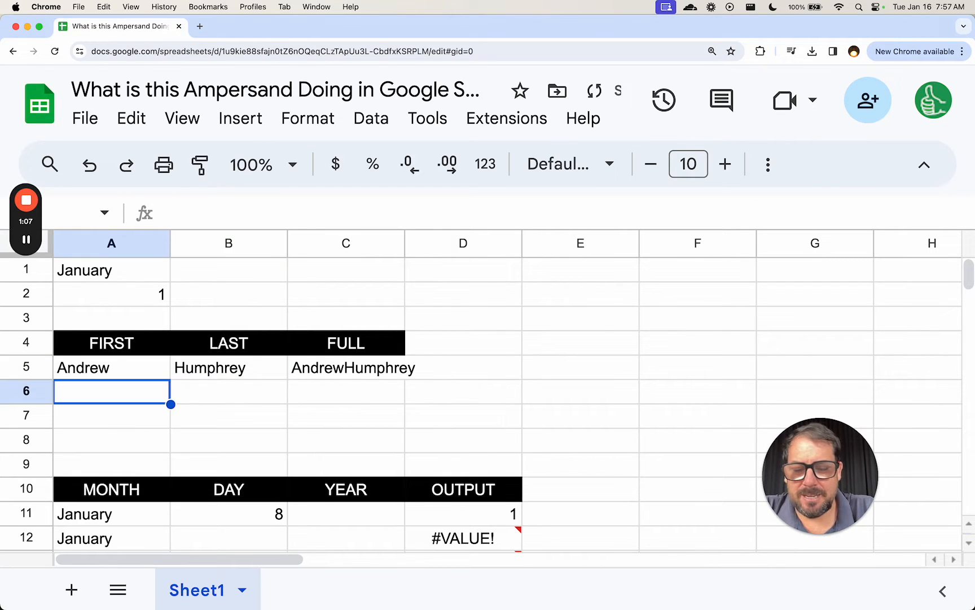
pyautogui.write('Bill')
pyautogui.click(229, 391)
pyautogui.write('Gates')
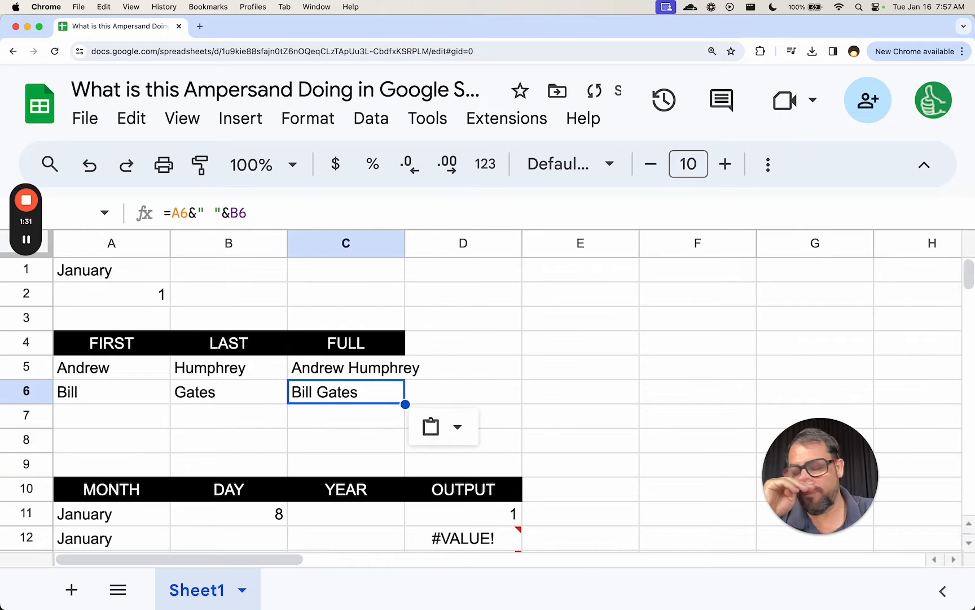
pyautogui.click(345, 367)
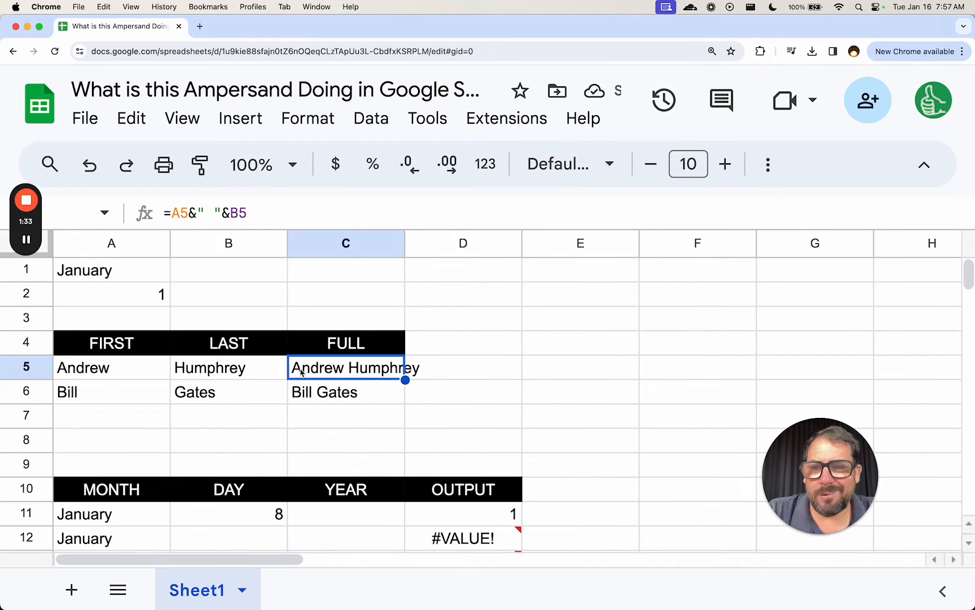
pyautogui.doubleClick(346, 367)
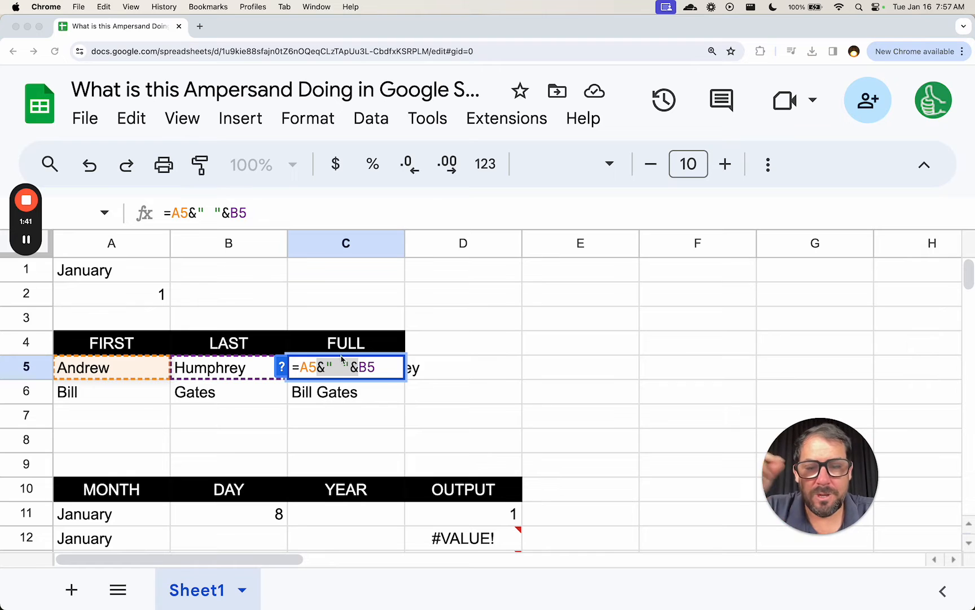
pyautogui.click(228, 366)
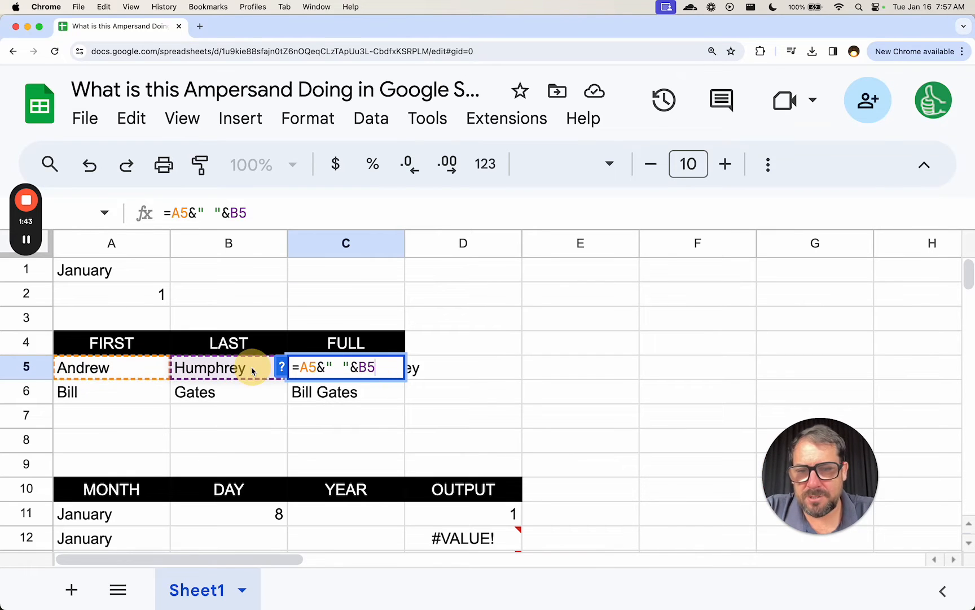
pyautogui.write('=CONCAT(A5,B5')
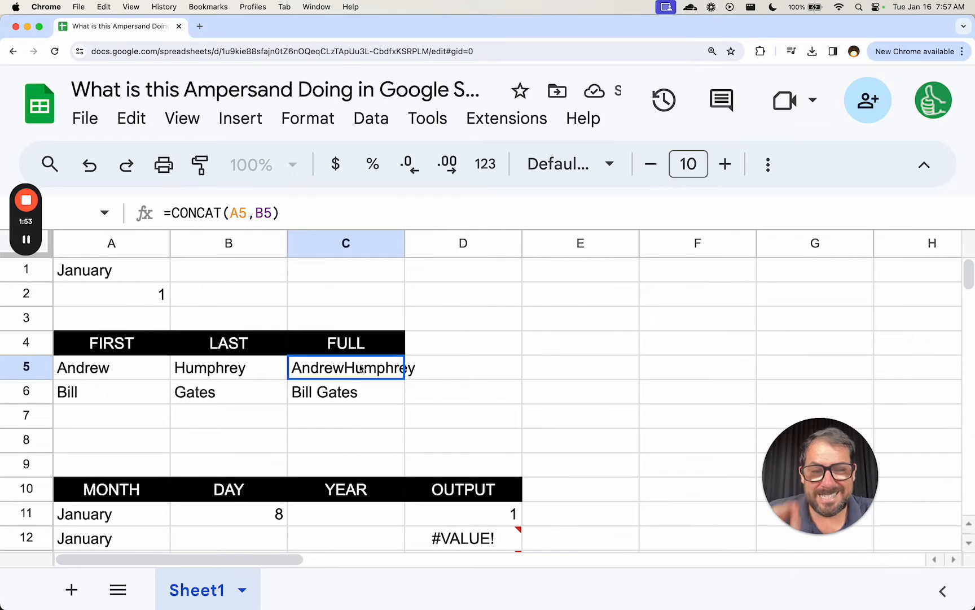
pyautogui.doubleClick(346, 367)
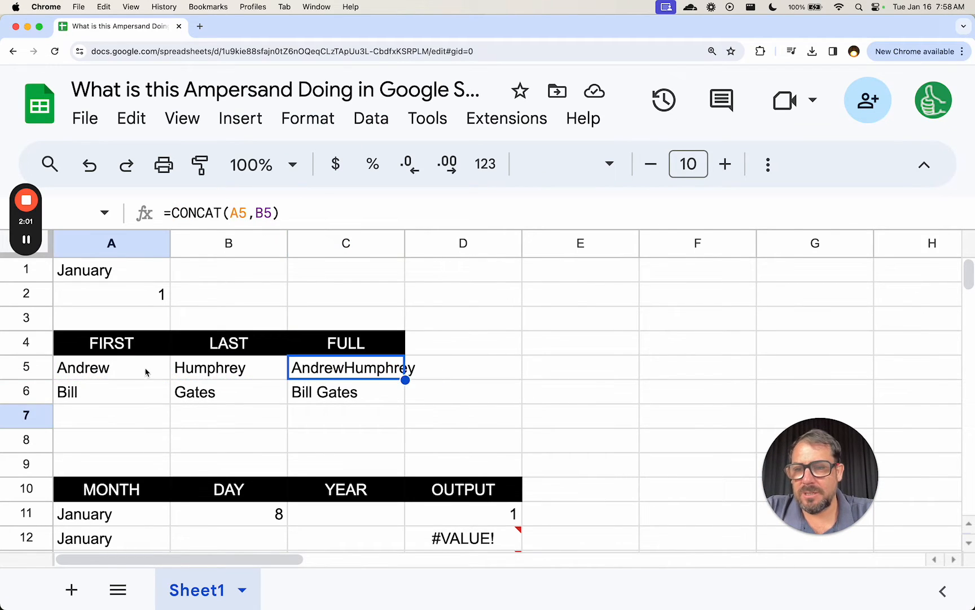
# - Paste FIRST/LAST/FULL headers into row 7 and enter values 54 and 99 below
pyautogui.click(111, 415)
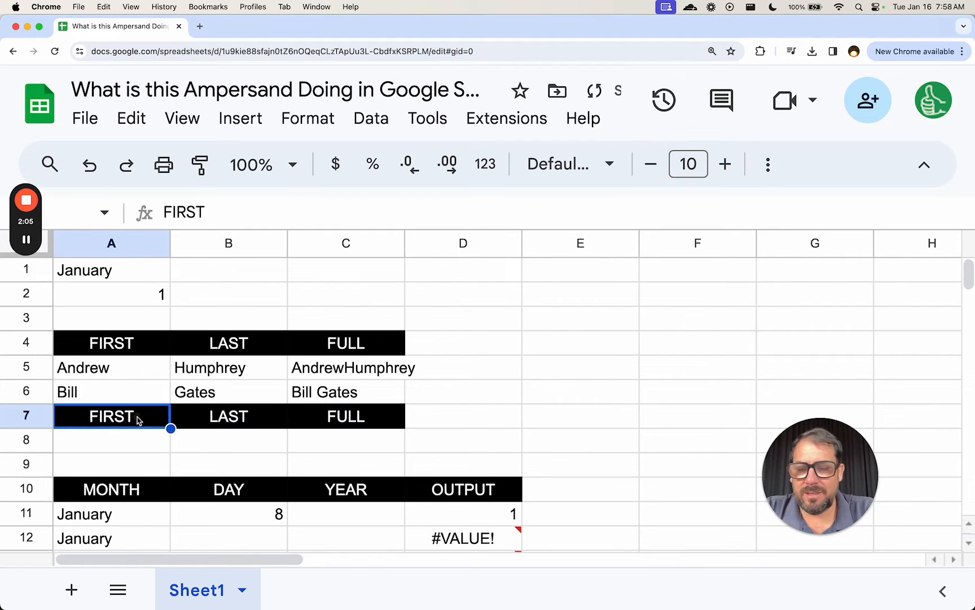
pyautogui.write('D')
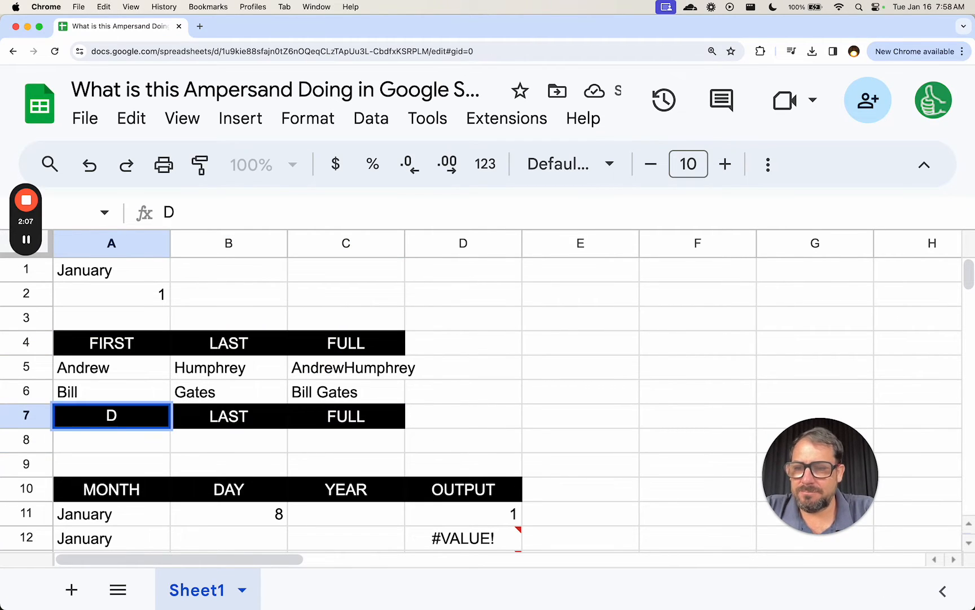
pyautogui.write('FIRST D')
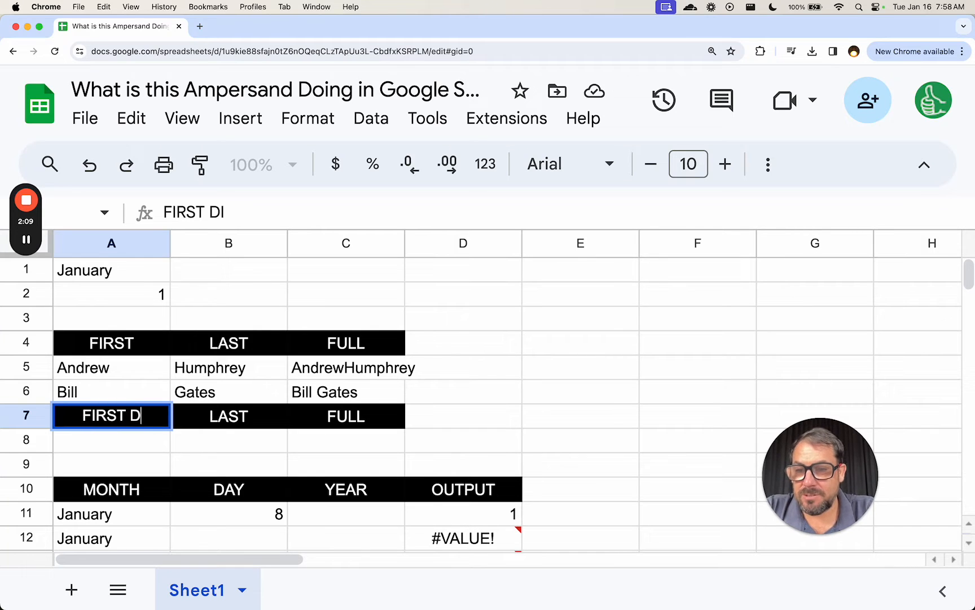
pyautogui.click(346, 416)
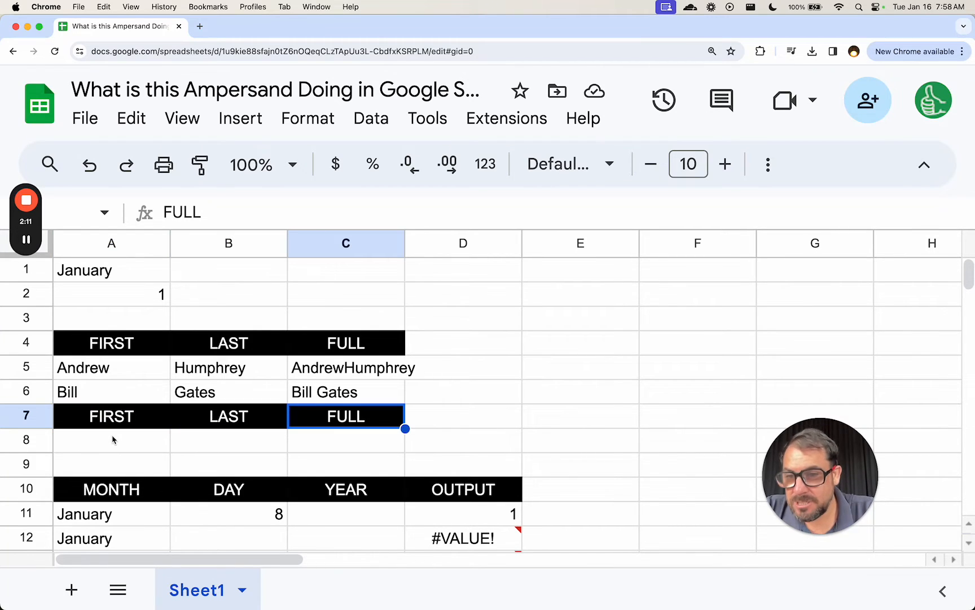
pyautogui.write('54')
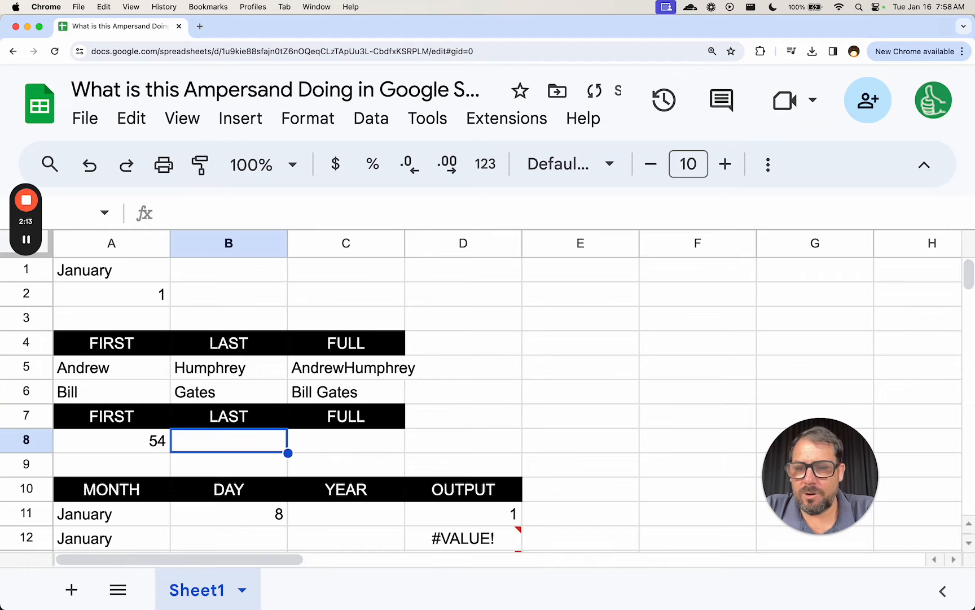
pyautogui.write('99')
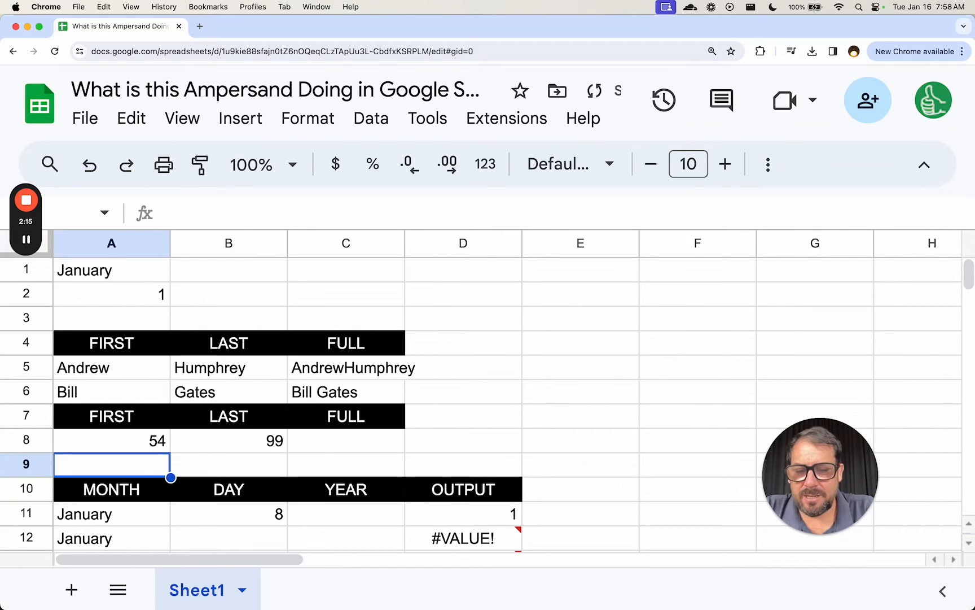
pyautogui.write('99')
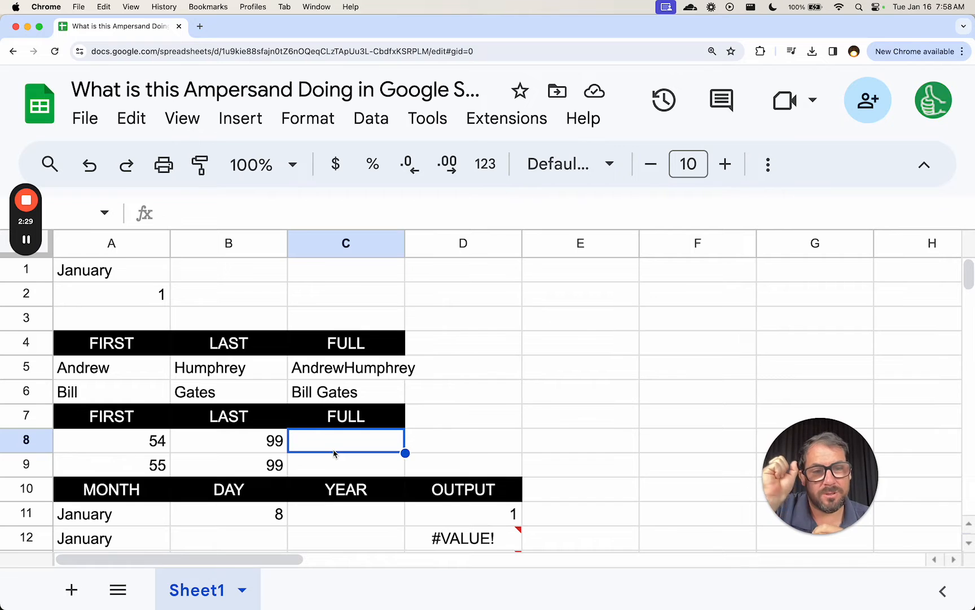
# - Join first and last with =A8&B8 in C8 and change the first names to cus_
pyautogui.write('=')
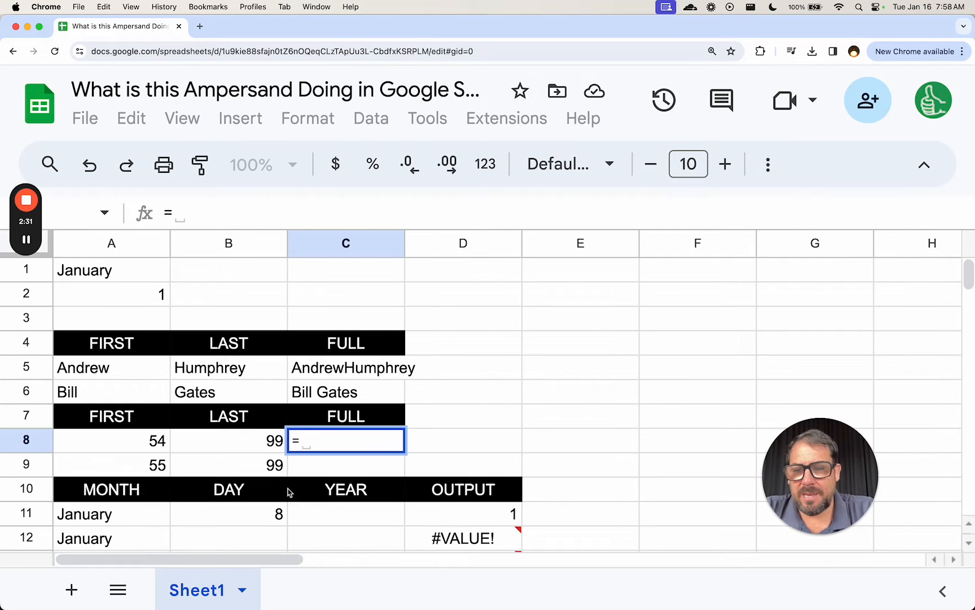
pyautogui.write('A9&B9')
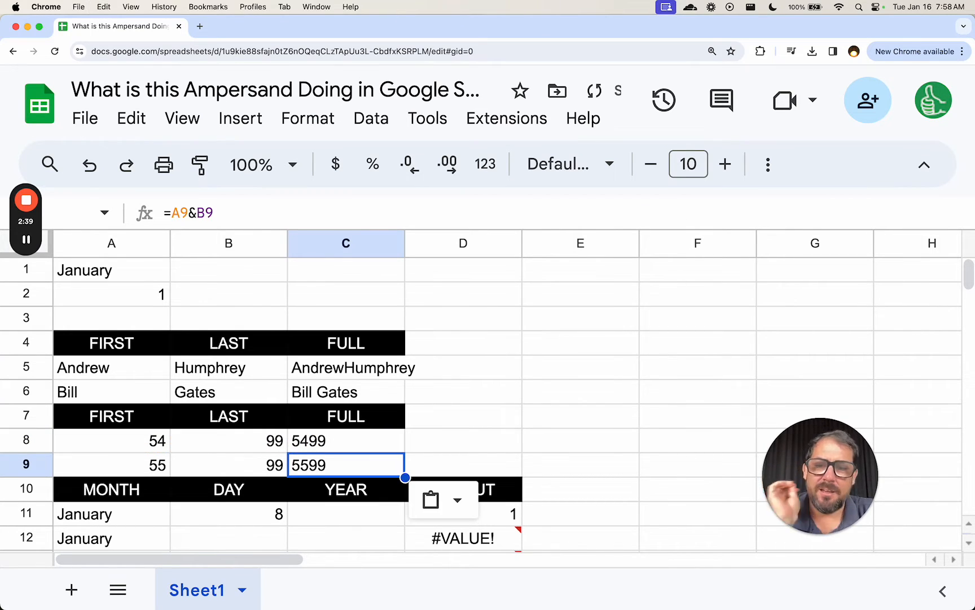
pyautogui.click(346, 440)
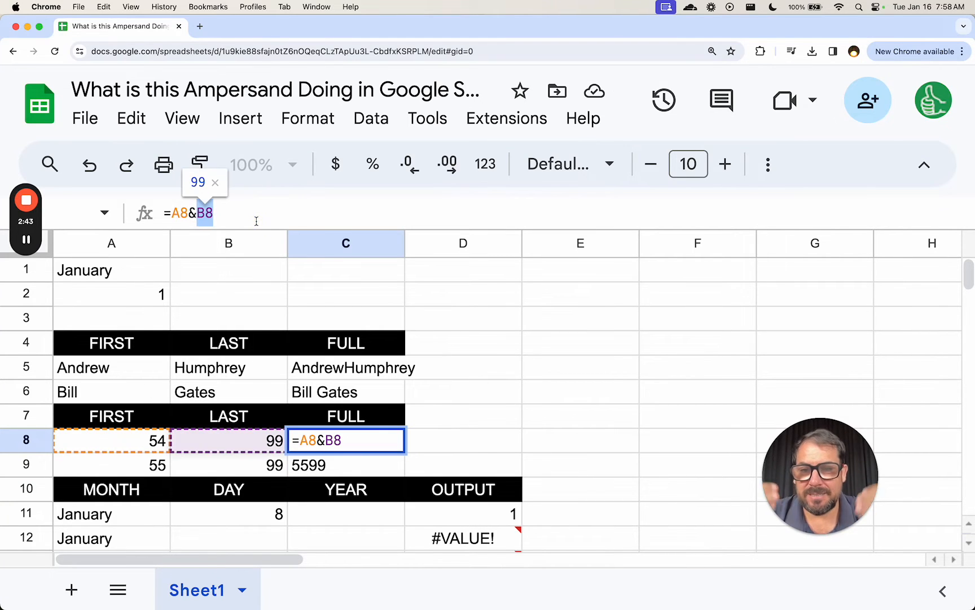
pyautogui.click(228, 416)
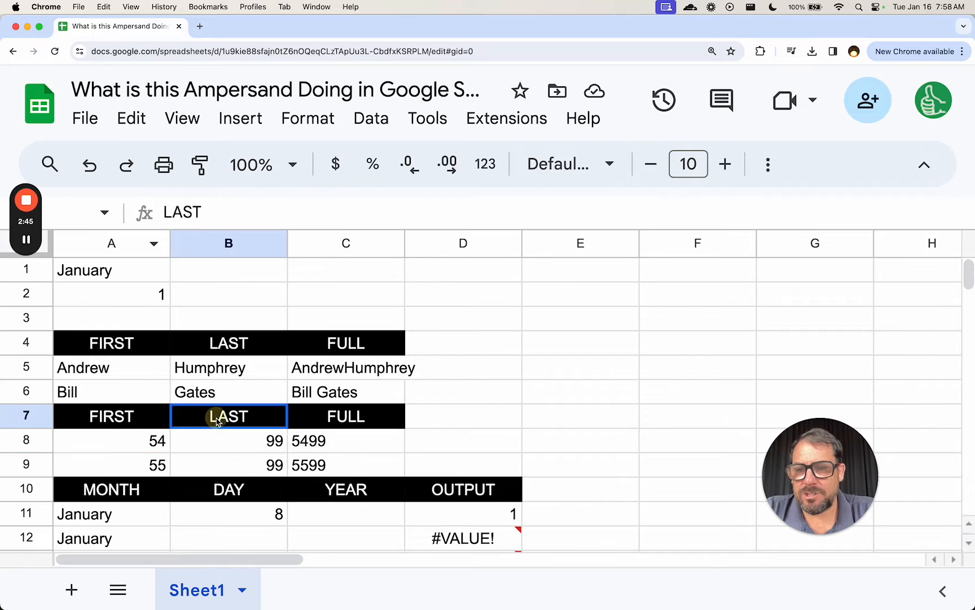
pyautogui.write('cus_')
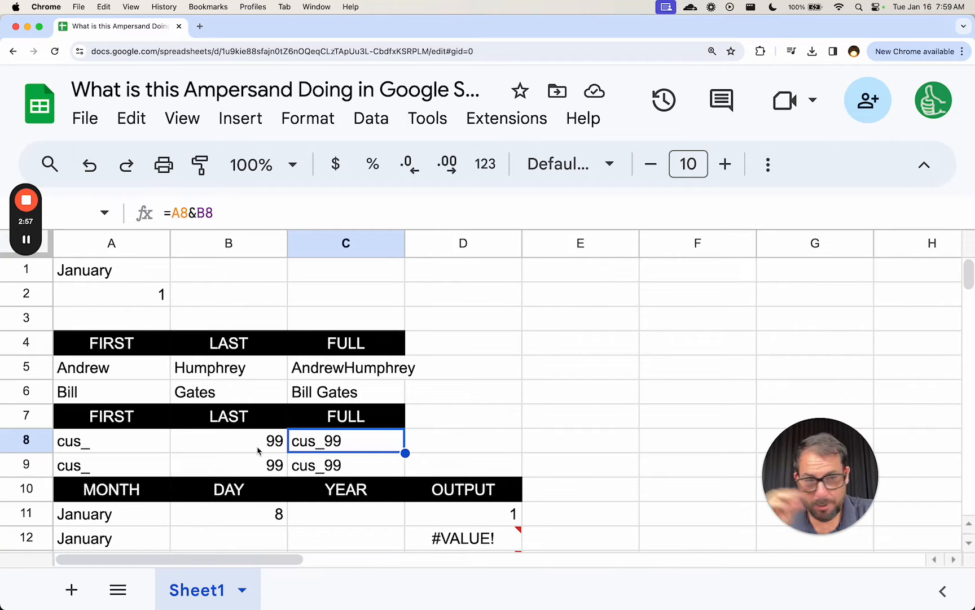
pyautogui.click(110, 293)
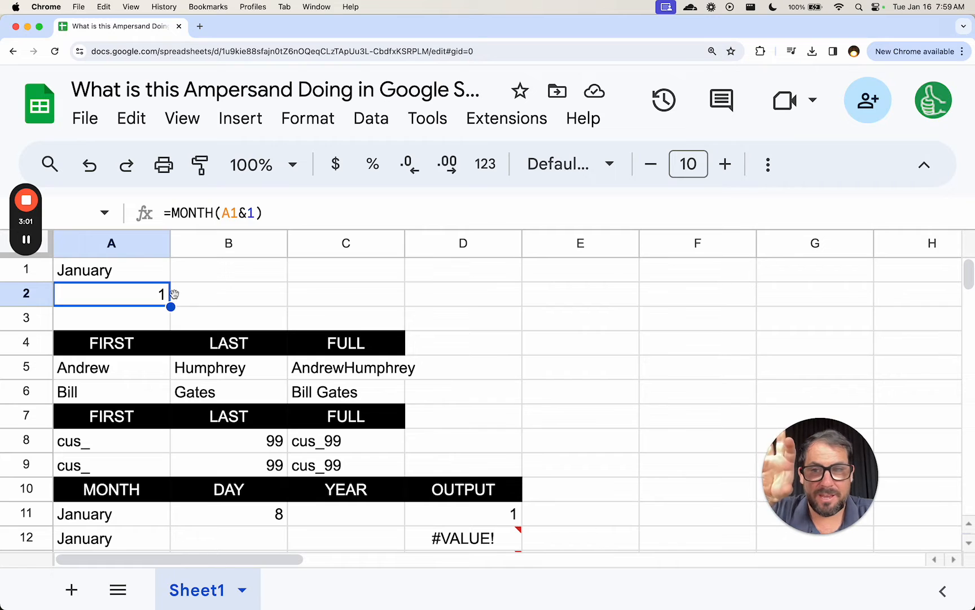
pyautogui.moveTo(149, 304)
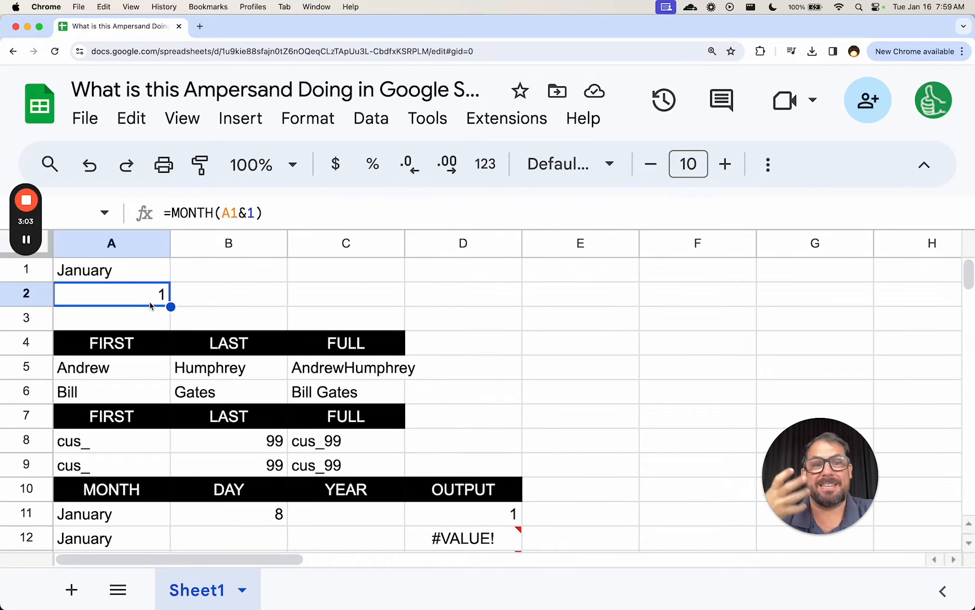
pyautogui.moveTo(187, 273)
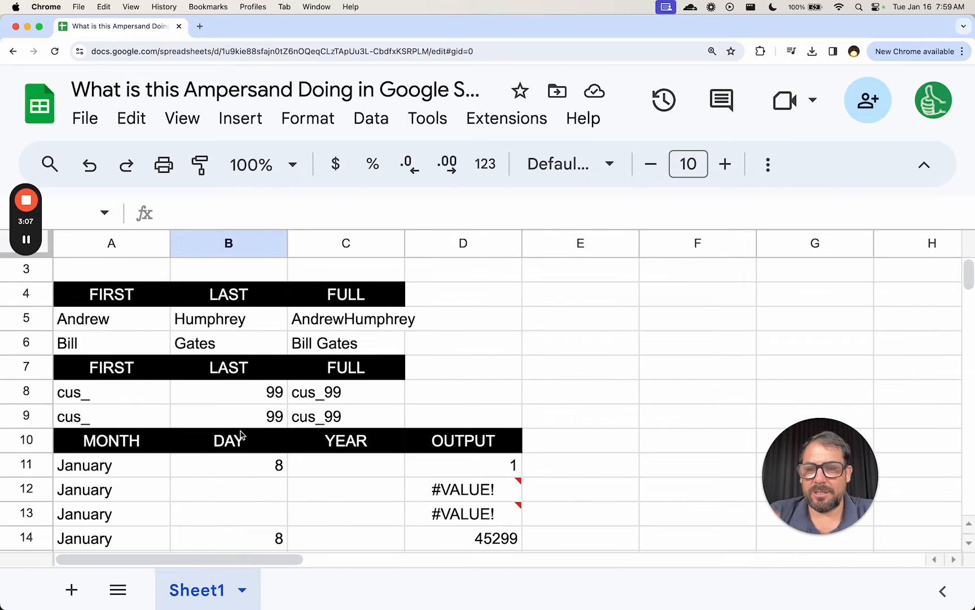
pyautogui.click(111, 416)
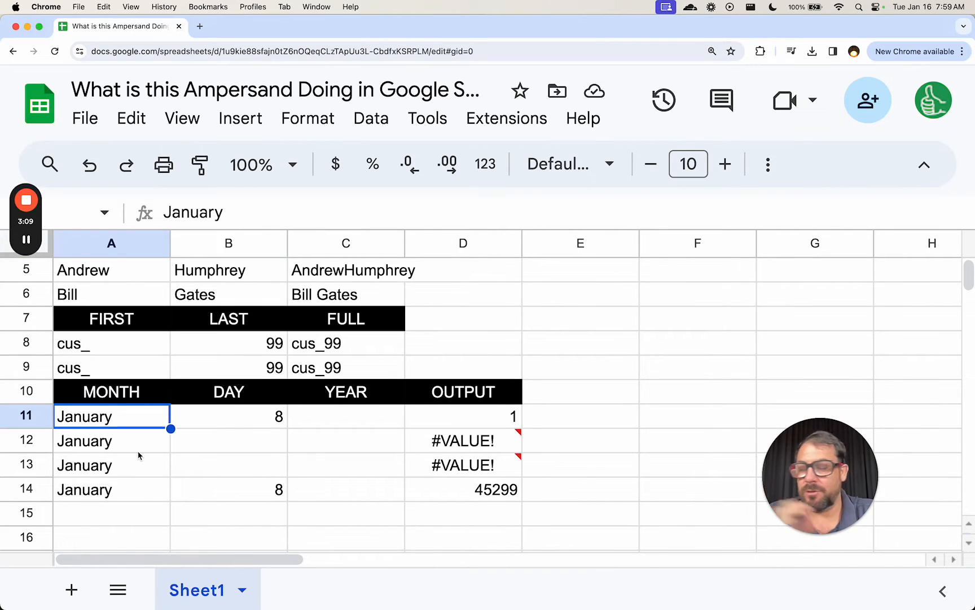
pyautogui.click(463, 416)
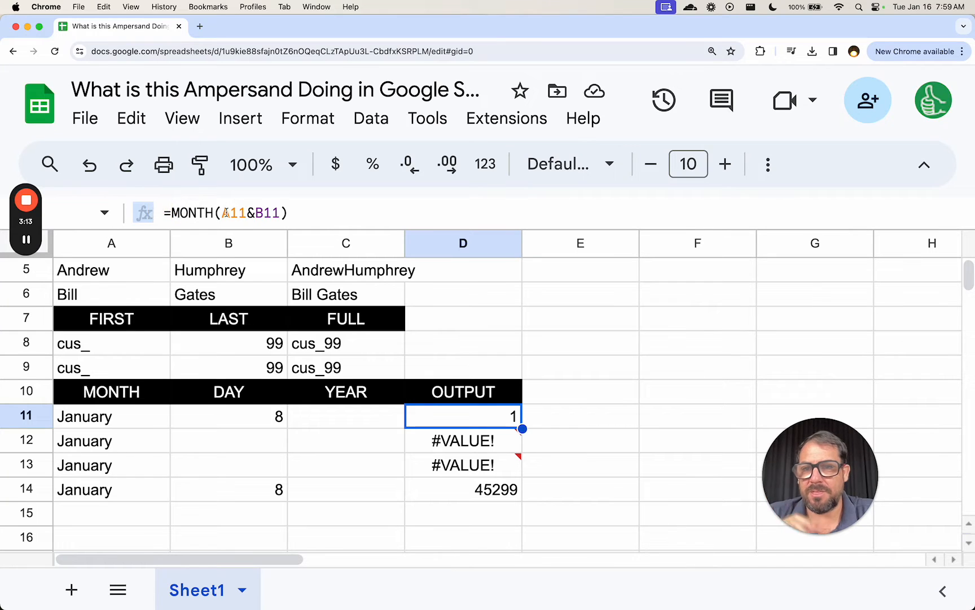
pyautogui.click(111, 416)
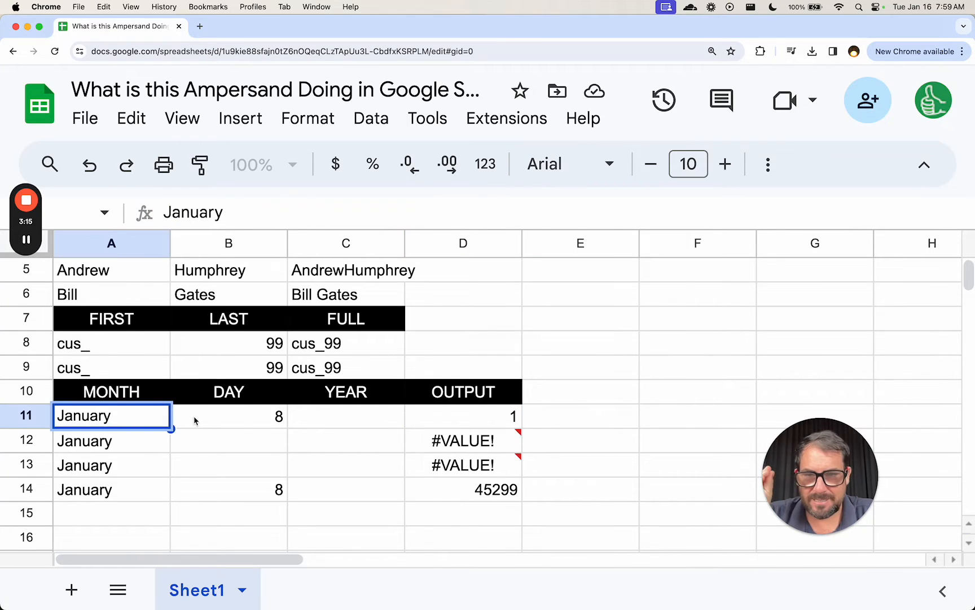
pyautogui.click(228, 415)
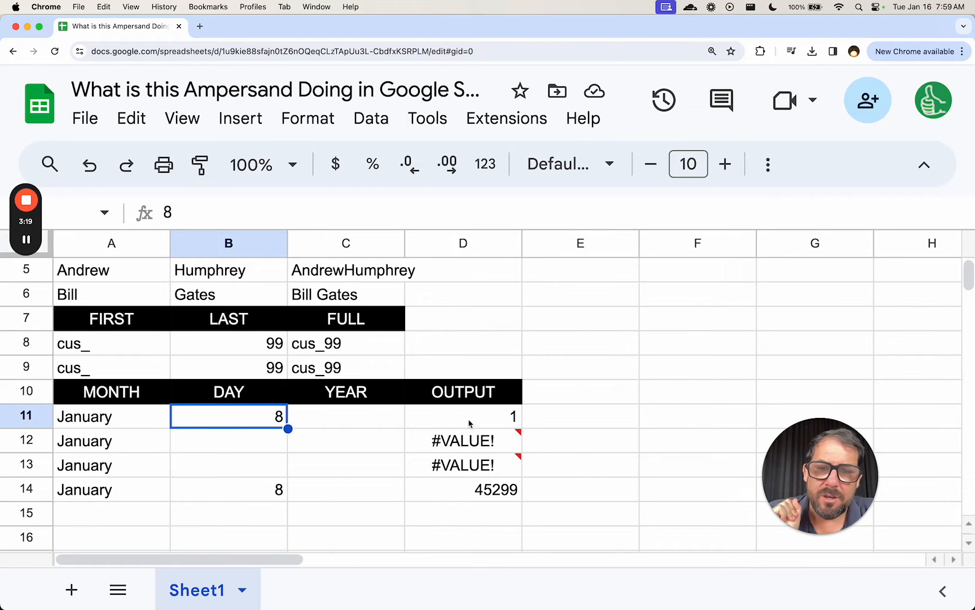
pyautogui.click(462, 416)
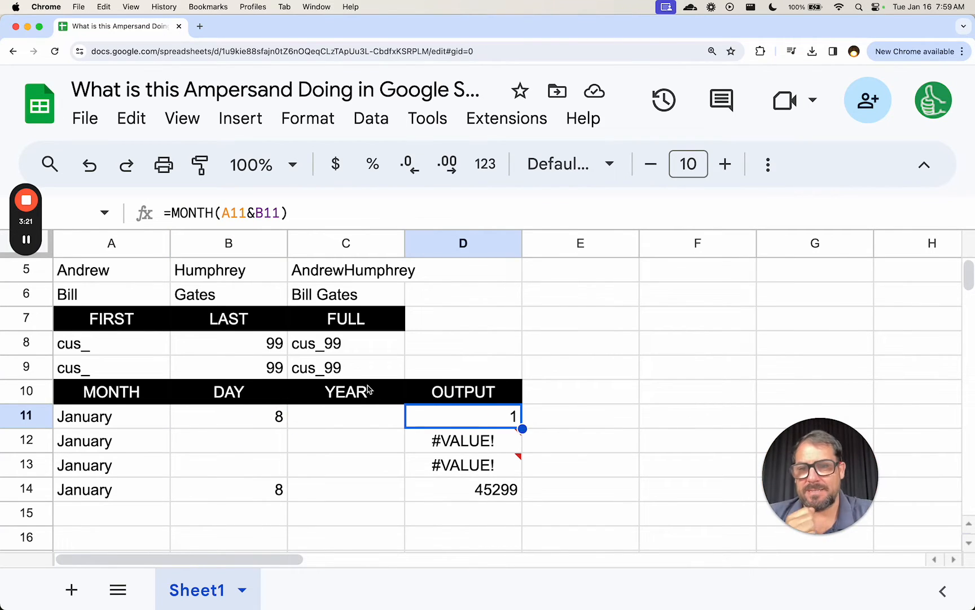
pyautogui.click(579, 416)
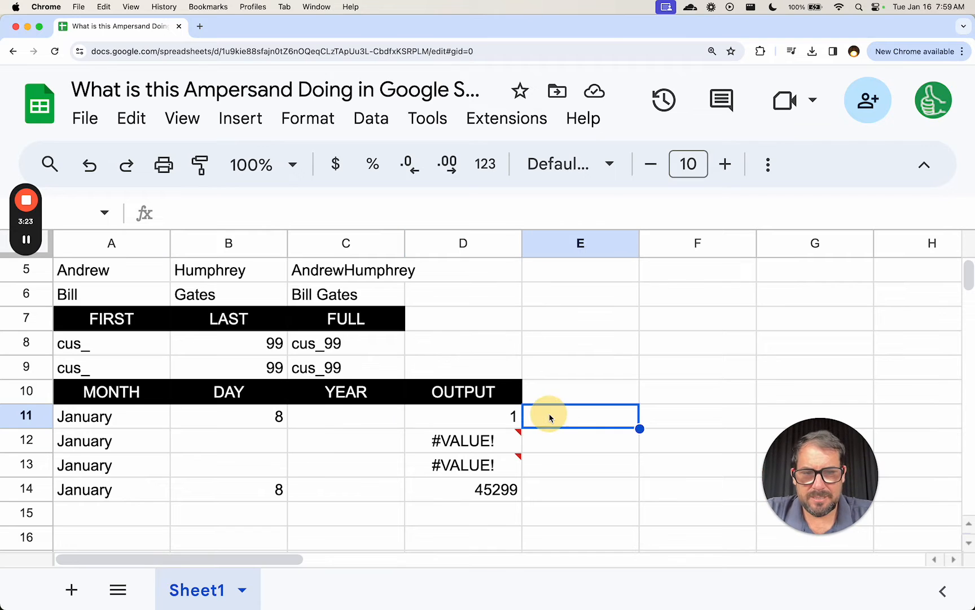
pyautogui.click(463, 416)
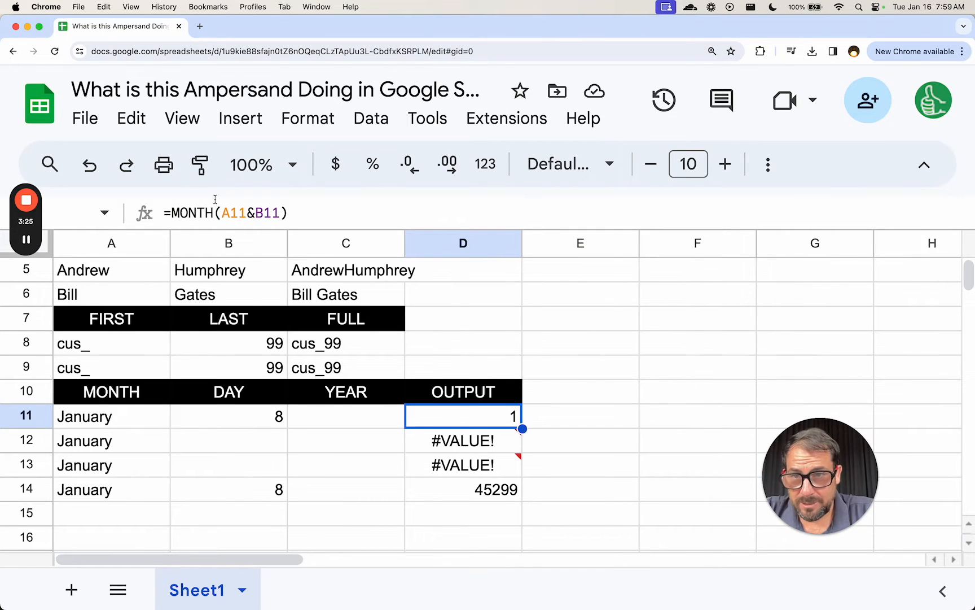
pyautogui.doubleClick(463, 416)
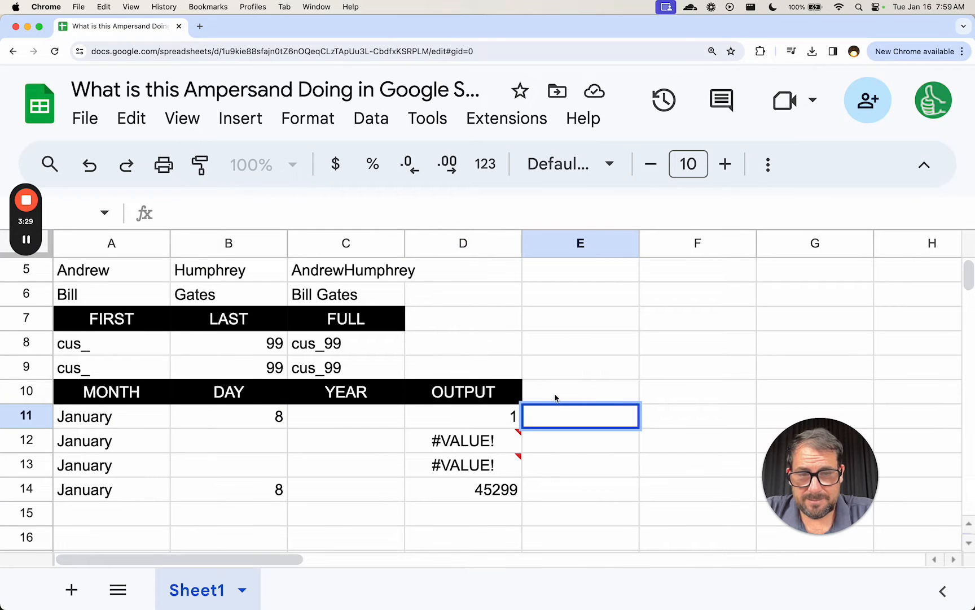
# - Add an INPUT column with =A11&B11 joining month and day, compared against the OUTPUT formulas
pyautogui.click(462, 392)
pyautogui.write('INPUT')
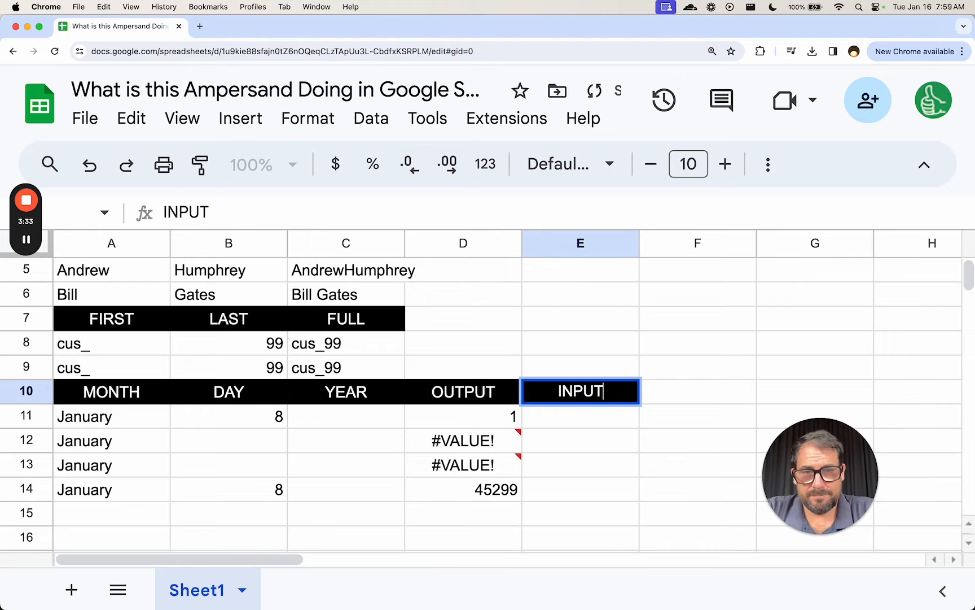
pyautogui.write('=A11&')
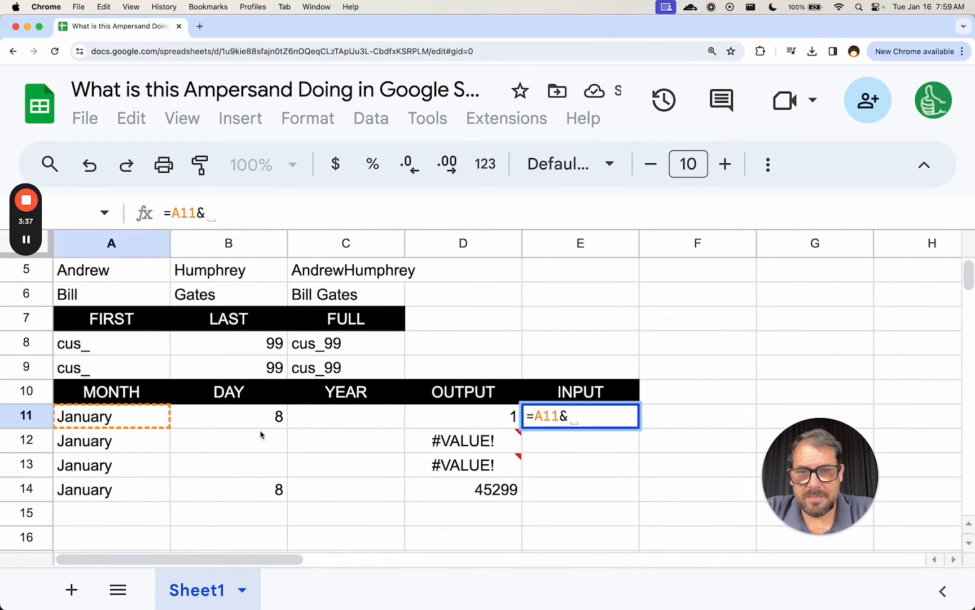
pyautogui.press('Enter')
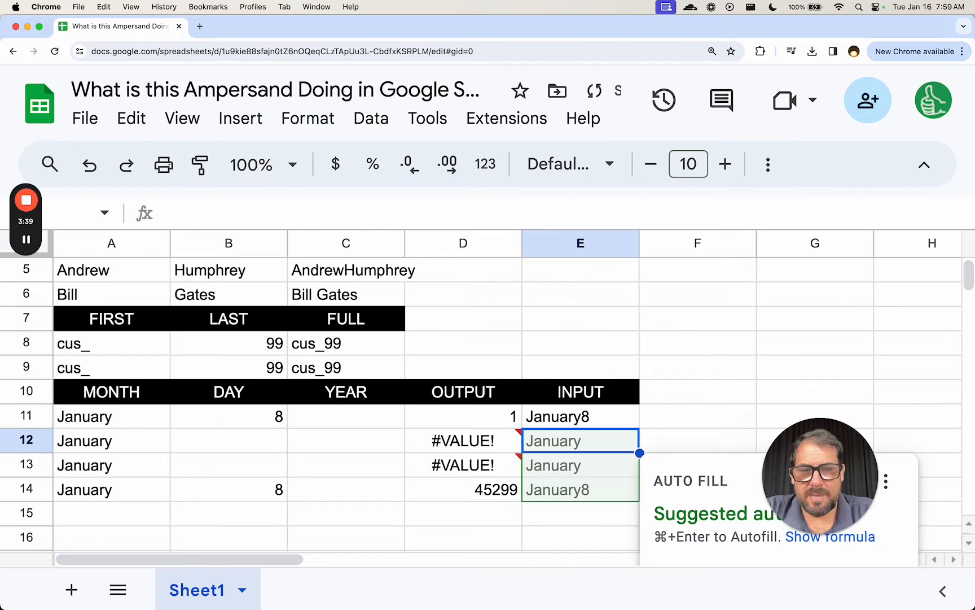
pyautogui.click(463, 441)
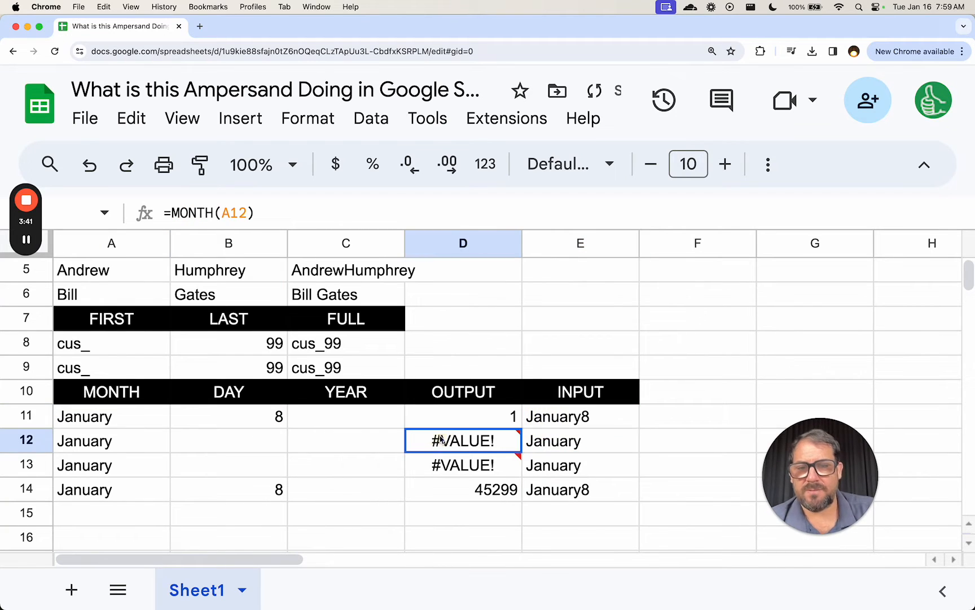
pyautogui.click(463, 415)
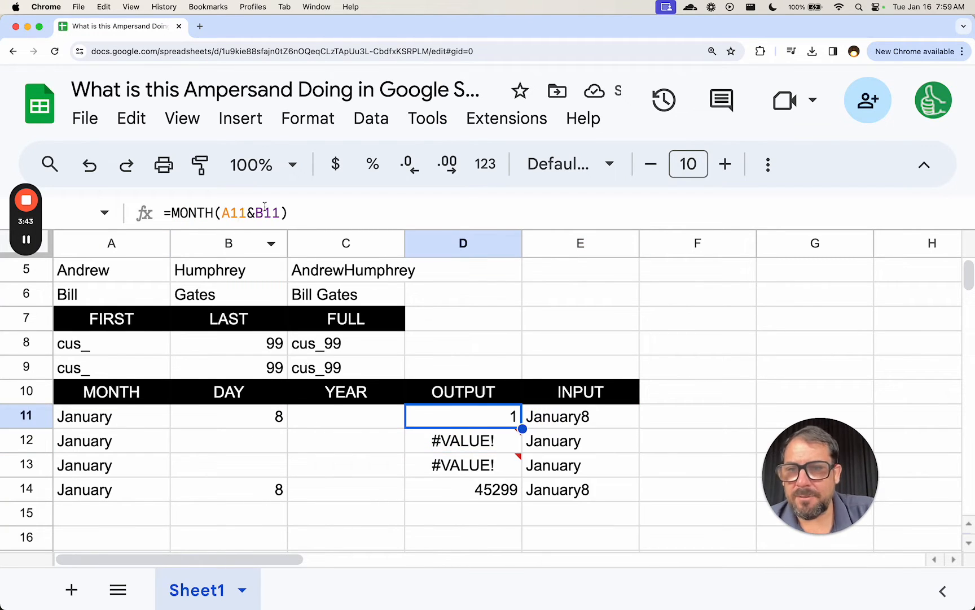
pyautogui.click(580, 416)
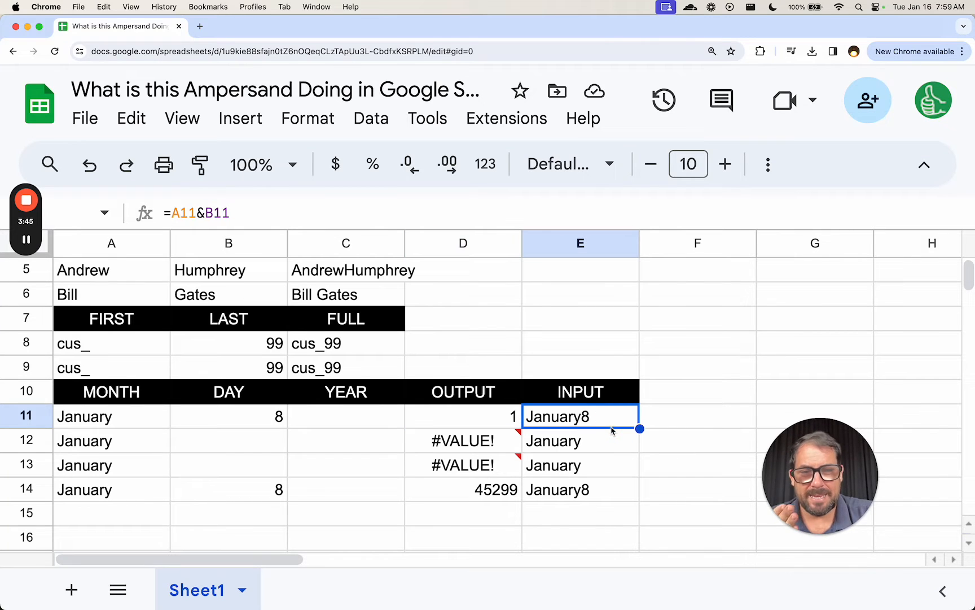
pyautogui.moveTo(494, 429)
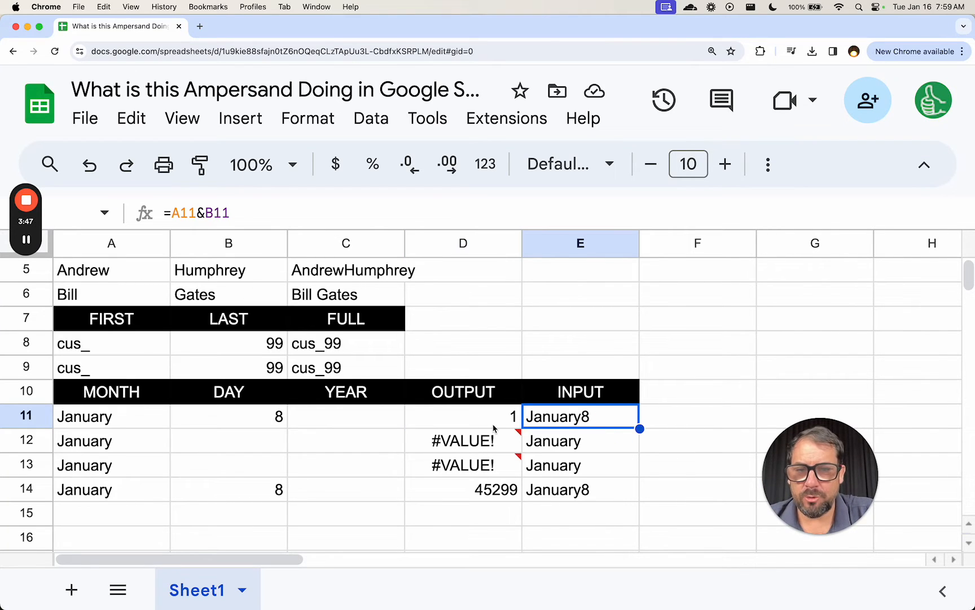
pyautogui.click(463, 416)
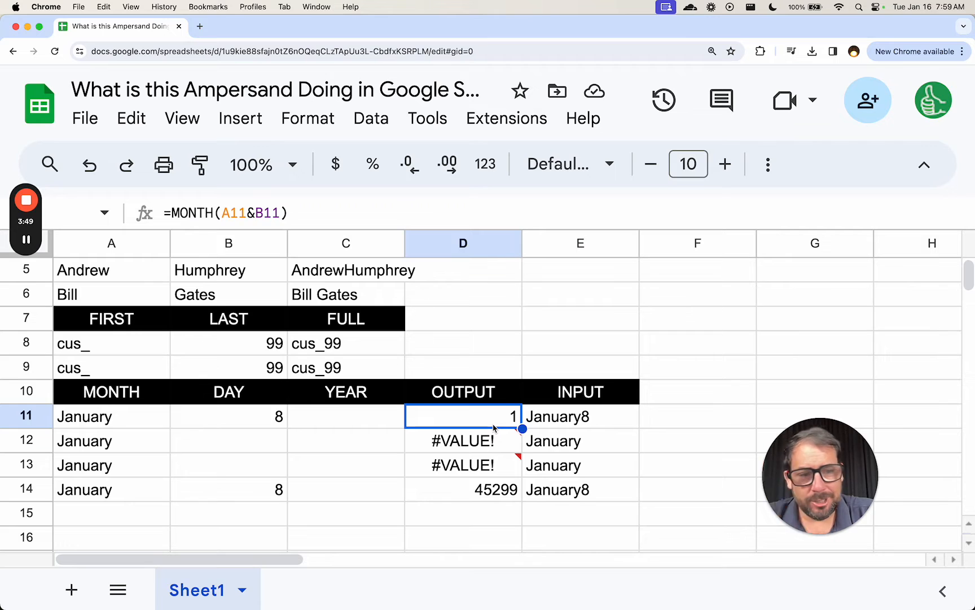
pyautogui.moveTo(402, 426)
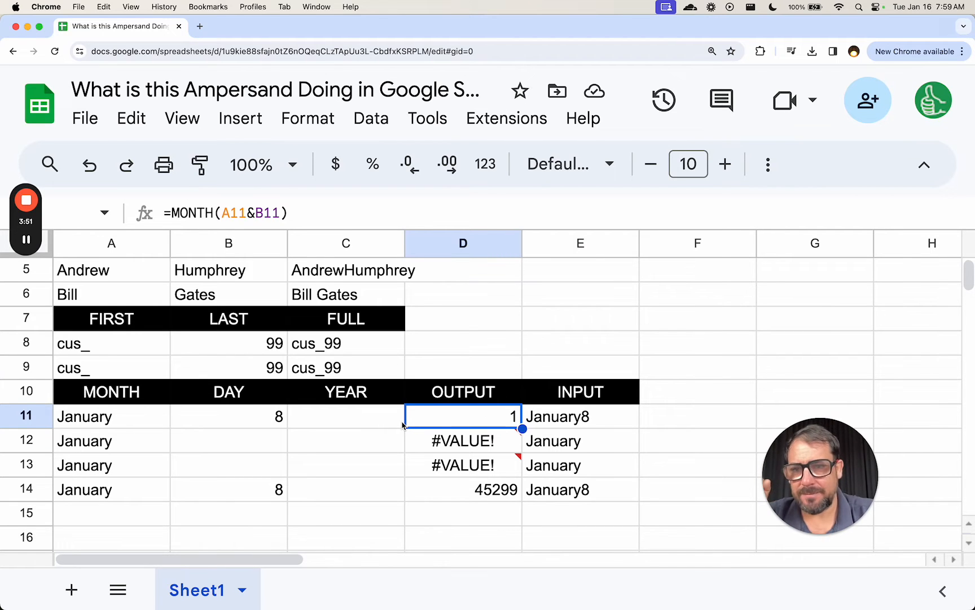
pyautogui.click(111, 440)
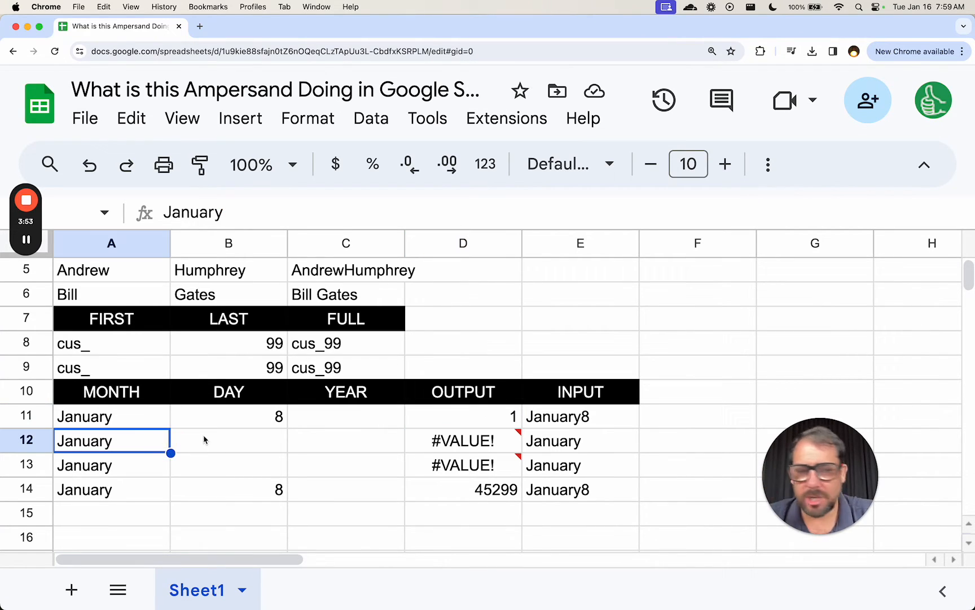
pyautogui.click(463, 440)
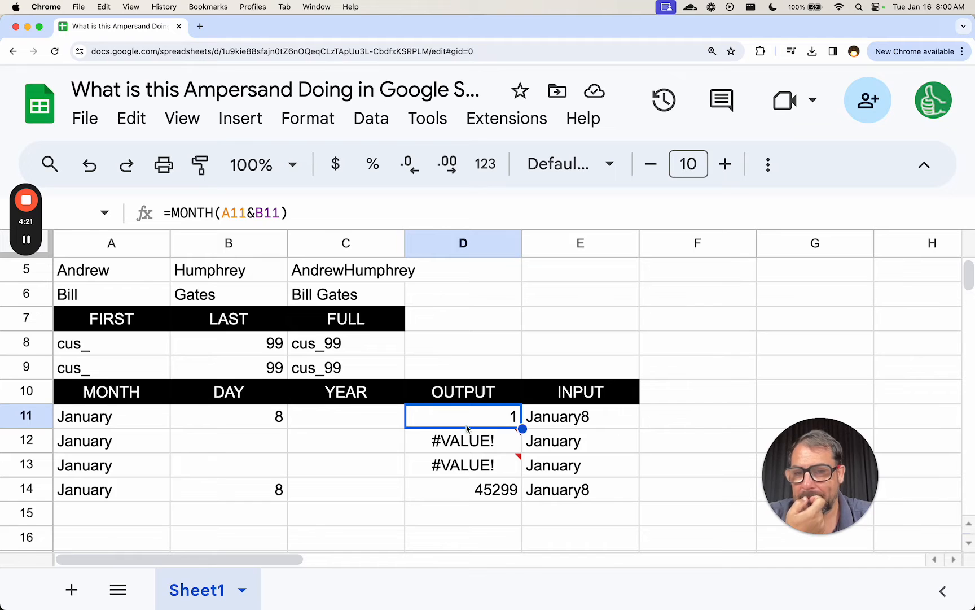
pyautogui.click(227, 416)
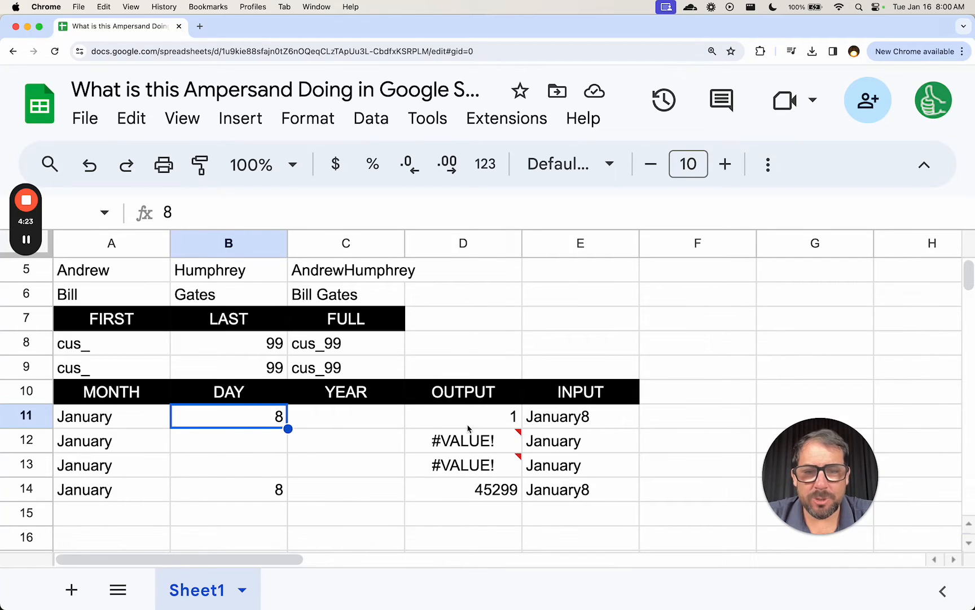
pyautogui.click(580, 416)
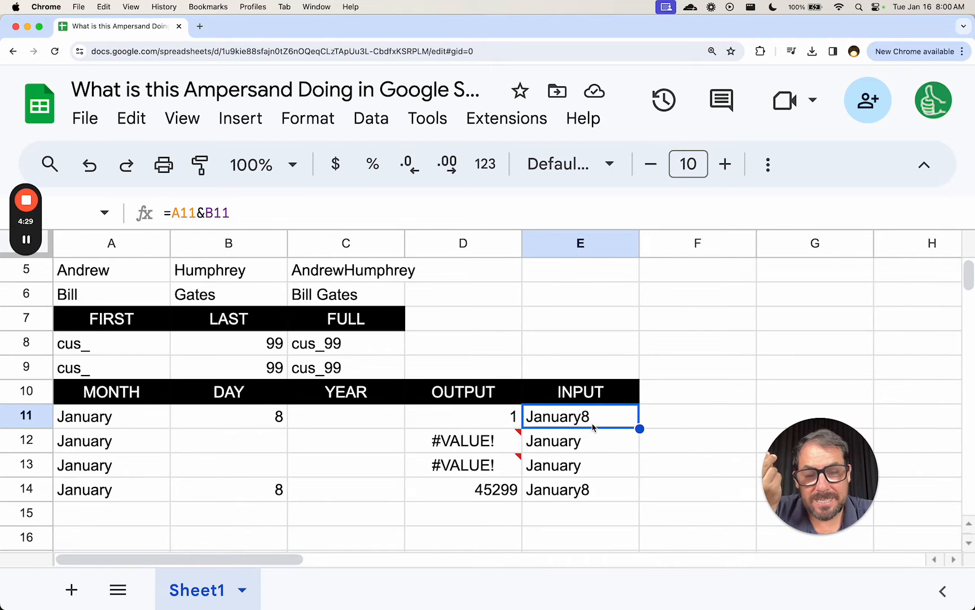
pyautogui.moveTo(597, 428)
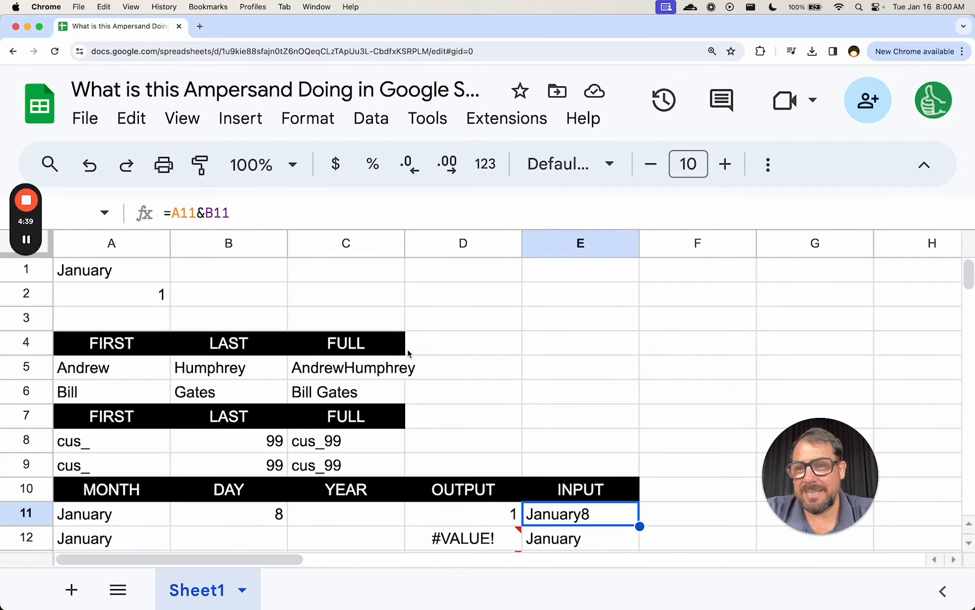
# - Enter January with a day in cell C1 so Sheets converts it to 1/1/2024
pyautogui.click(228, 269)
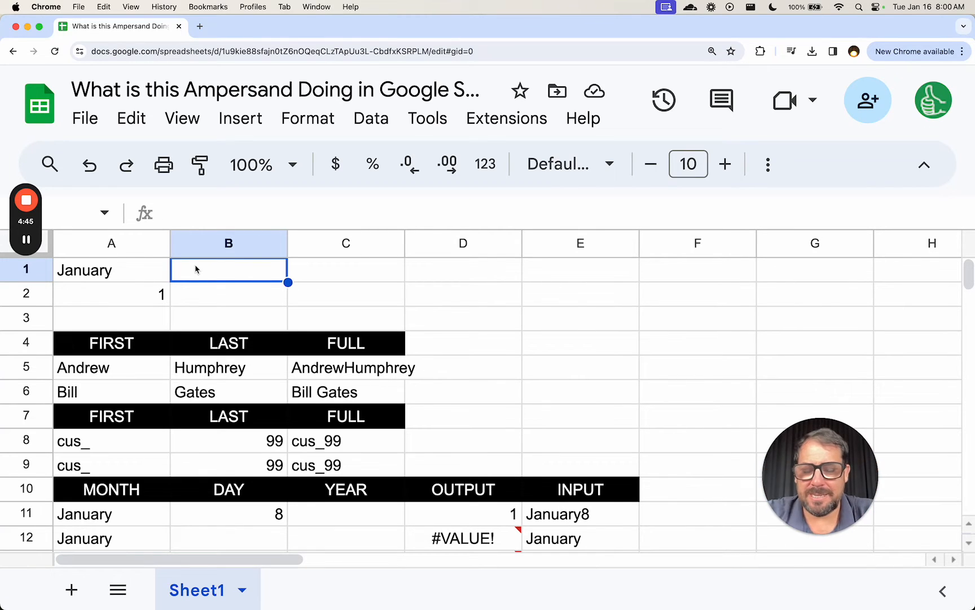
pyautogui.write('1/2024')
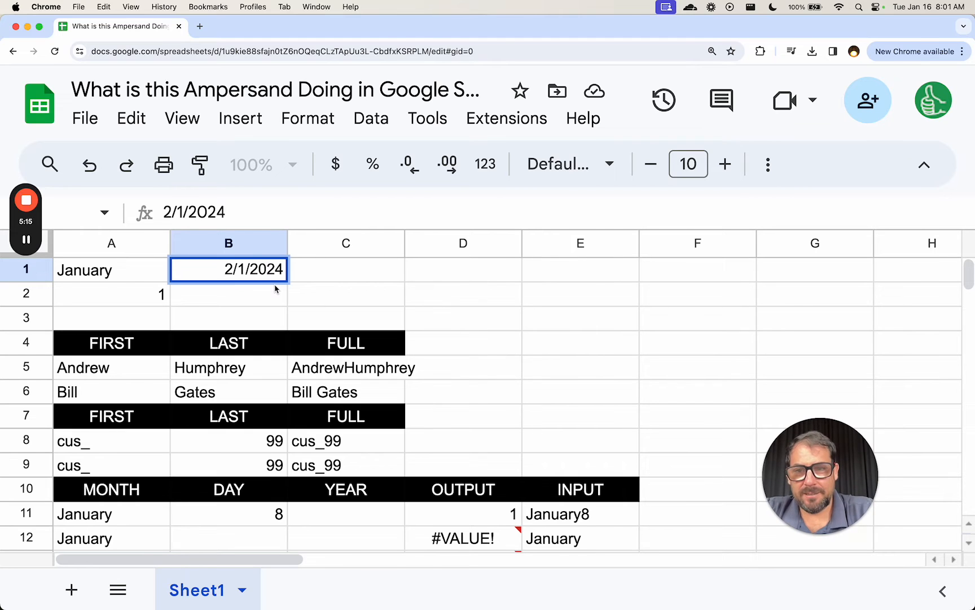
pyautogui.click(346, 294)
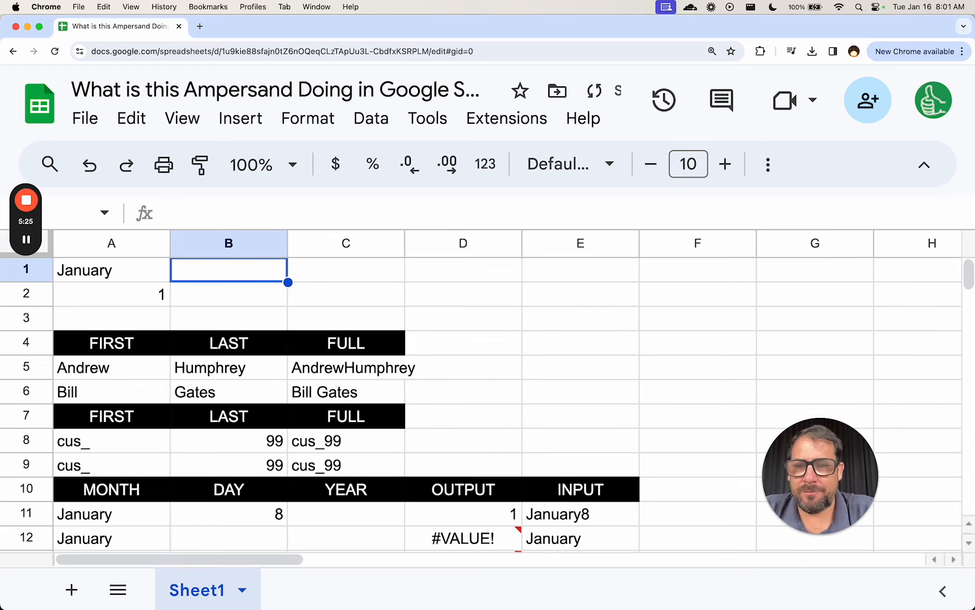
pyautogui.click(346, 270)
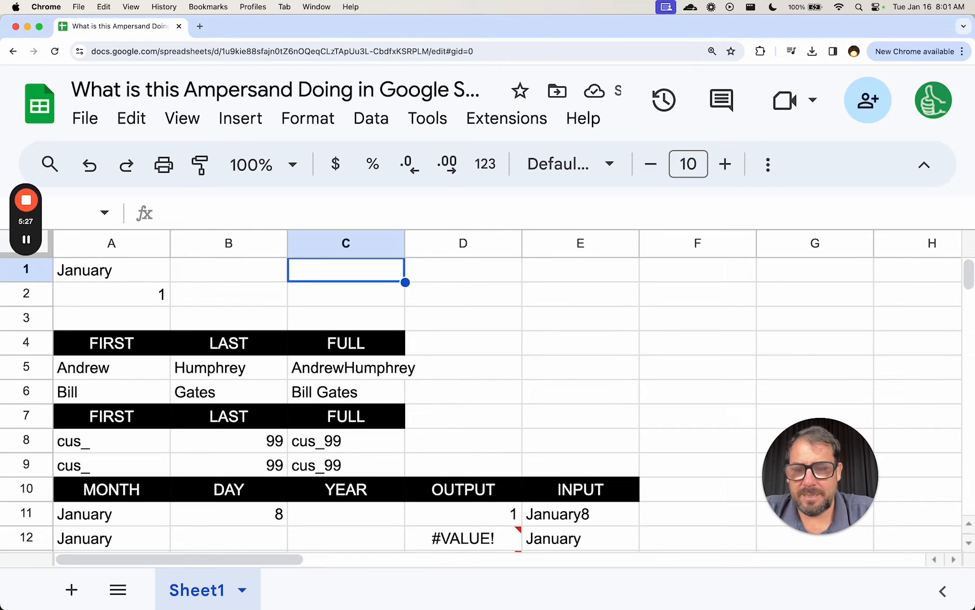
pyautogui.write('Janua')
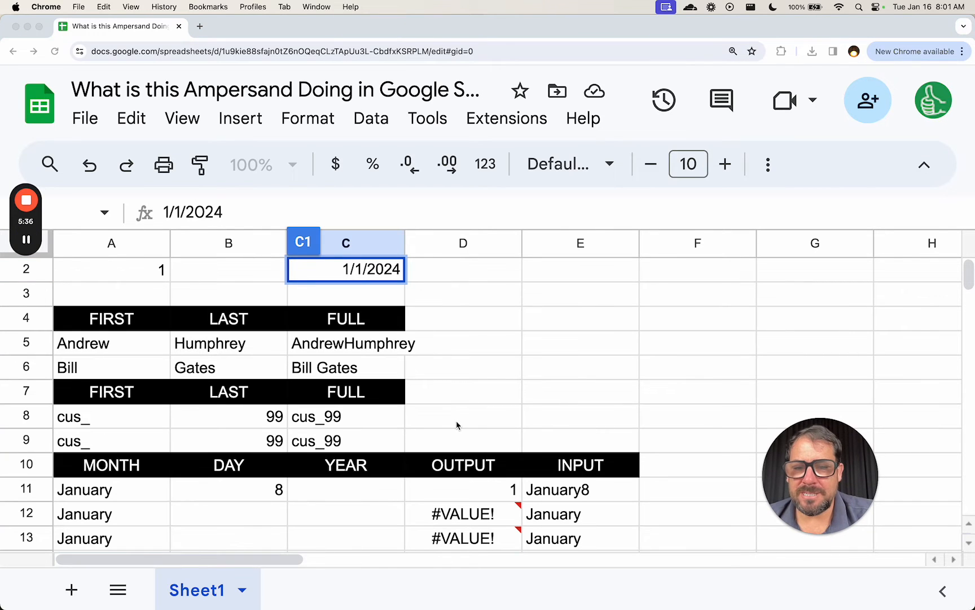
# - Review row 14's =VALUE(A14&B14) returning 45299 and the =A14&B14 joining formula
pyautogui.click(463, 440)
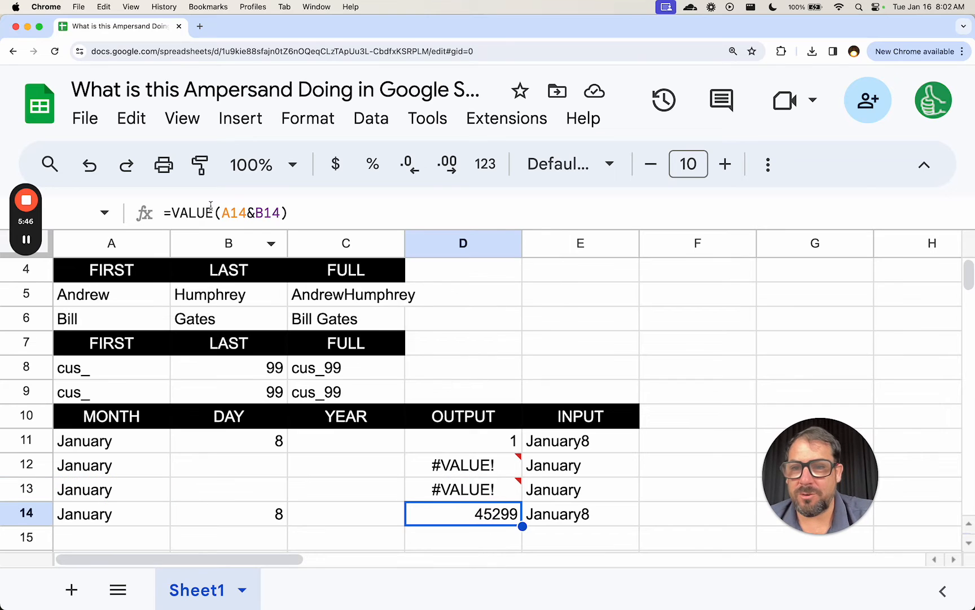
pyautogui.moveTo(264, 476)
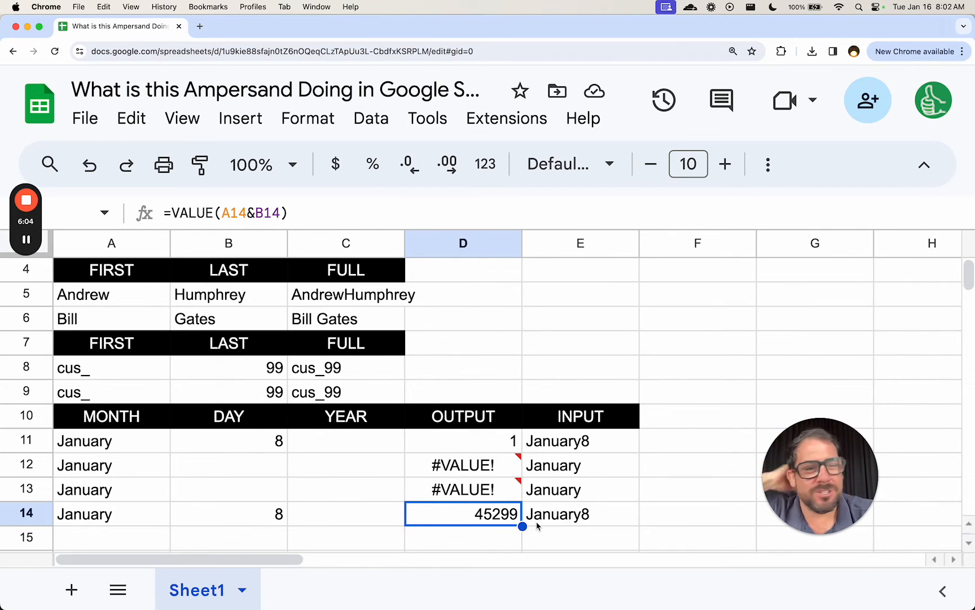
pyautogui.click(580, 513)
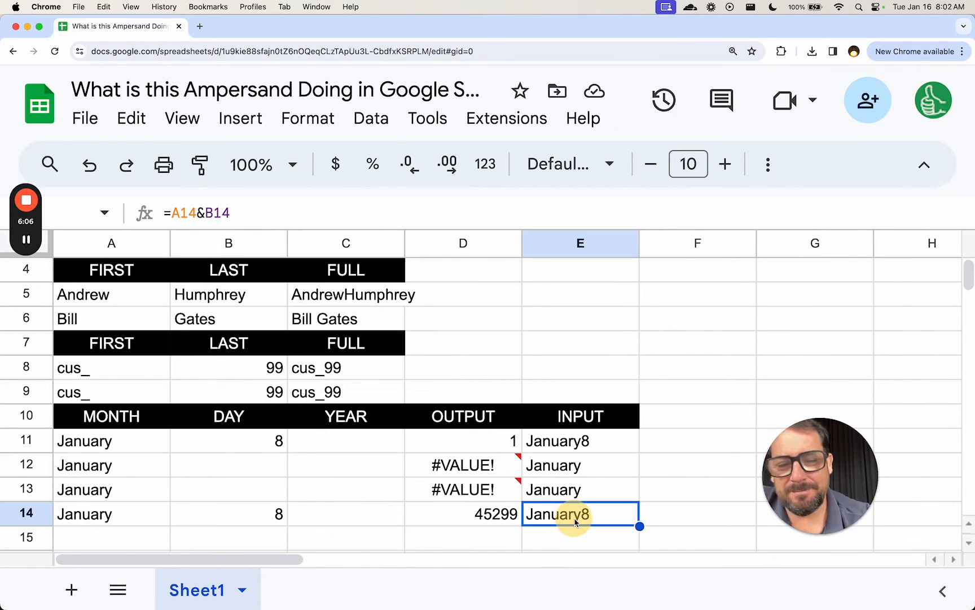
pyautogui.click(463, 513)
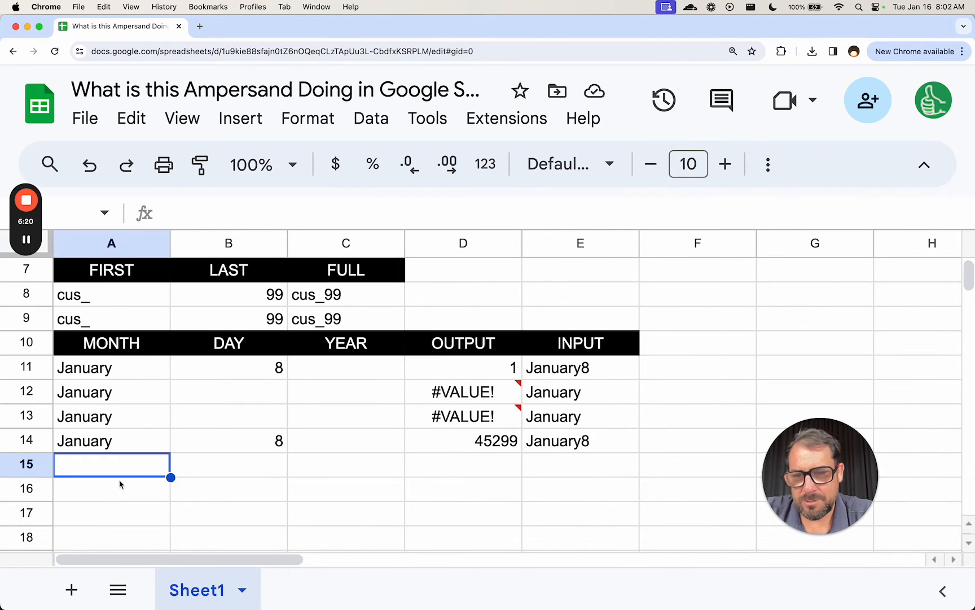
# - List January with 1 and March with 3 in rows 16–17, fixing the Januaray typo
pyautogui.click(111, 463)
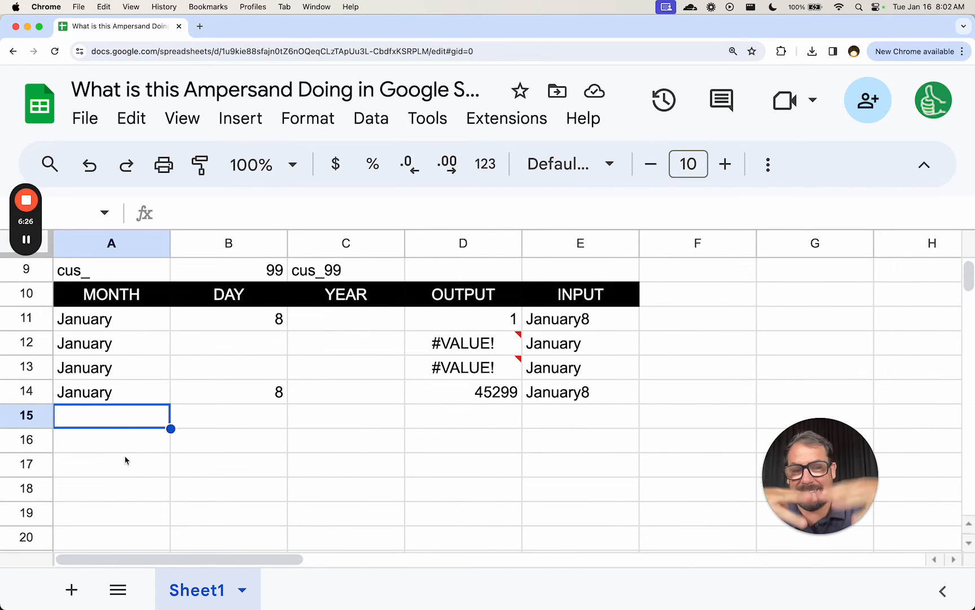
pyautogui.click(111, 440)
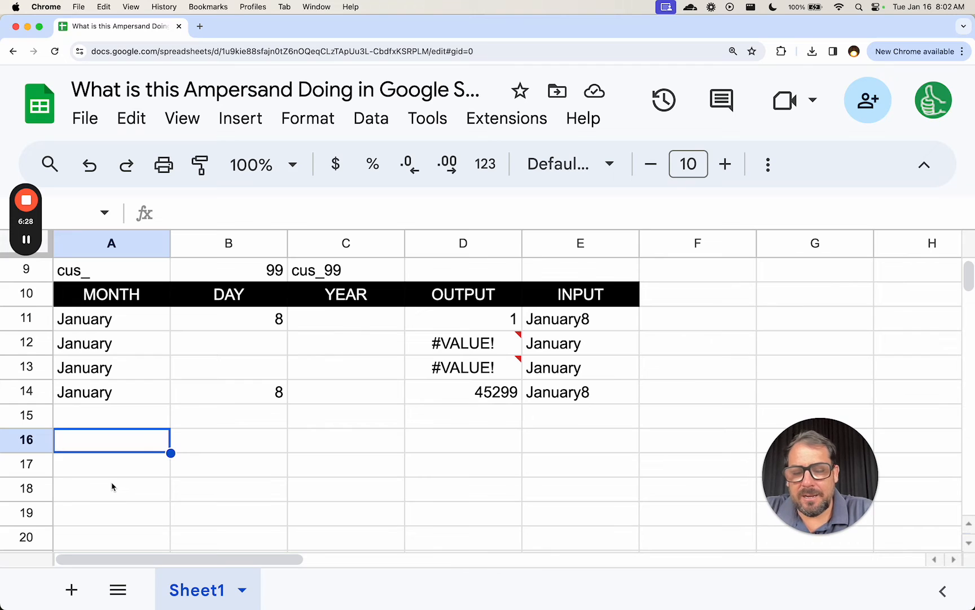
pyautogui.write('Januaray')
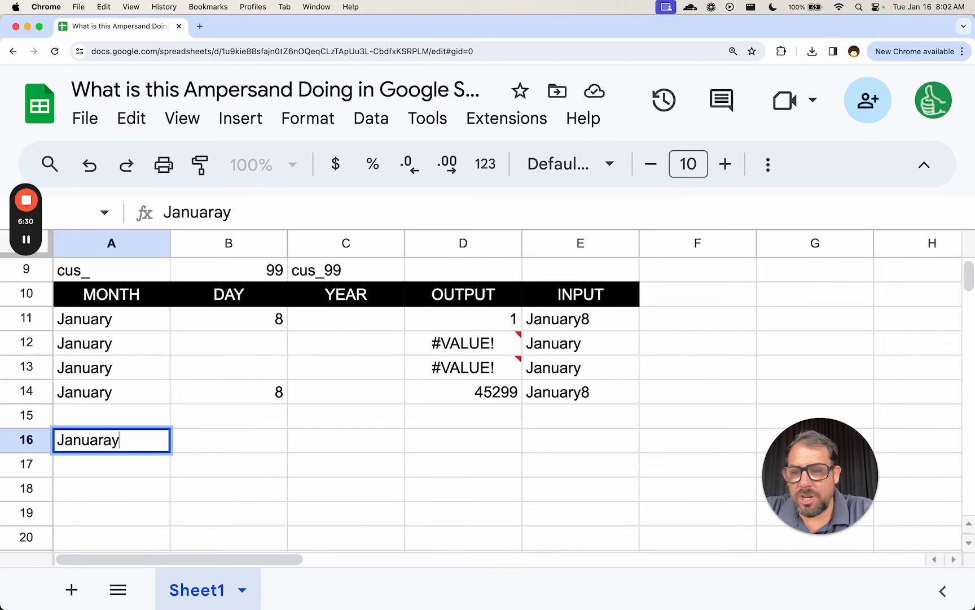
pyautogui.press('Backspace')
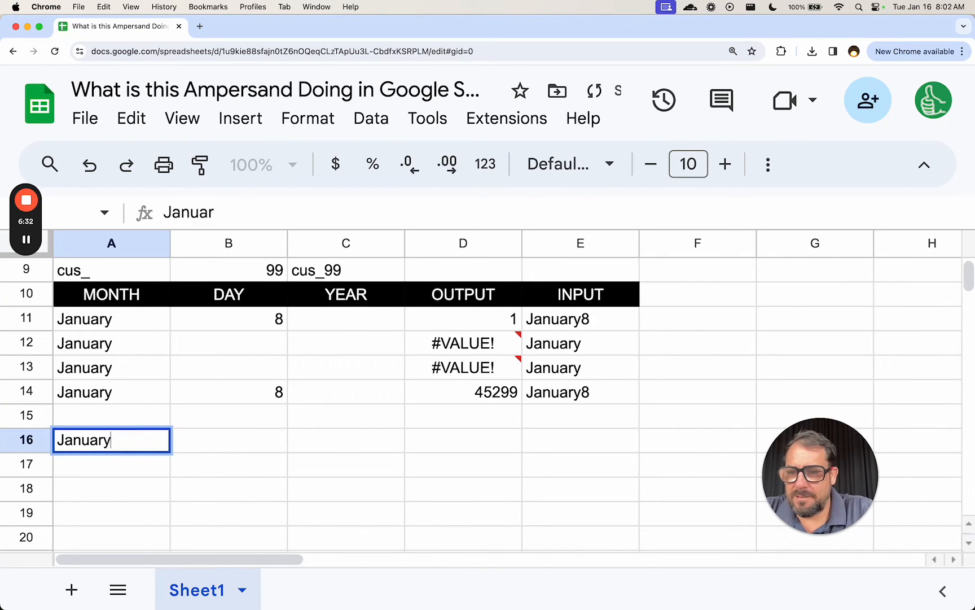
pyautogui.write('March')
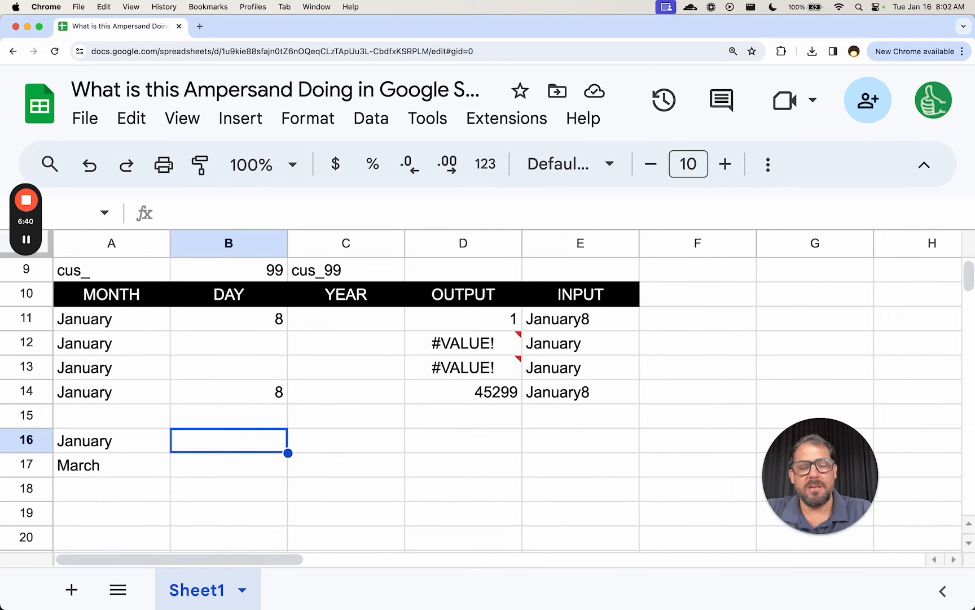
pyautogui.write('1')
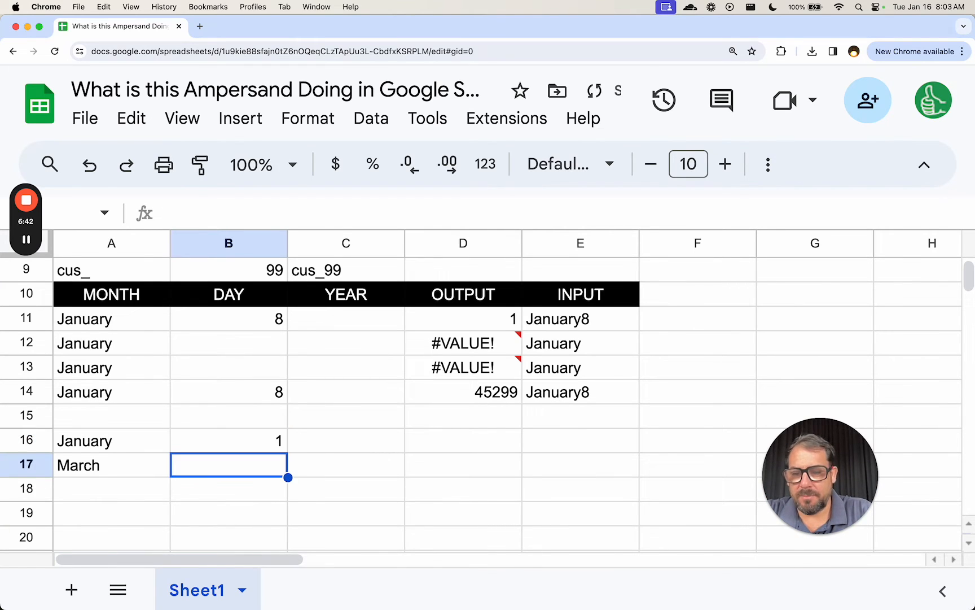
pyautogui.write('3')
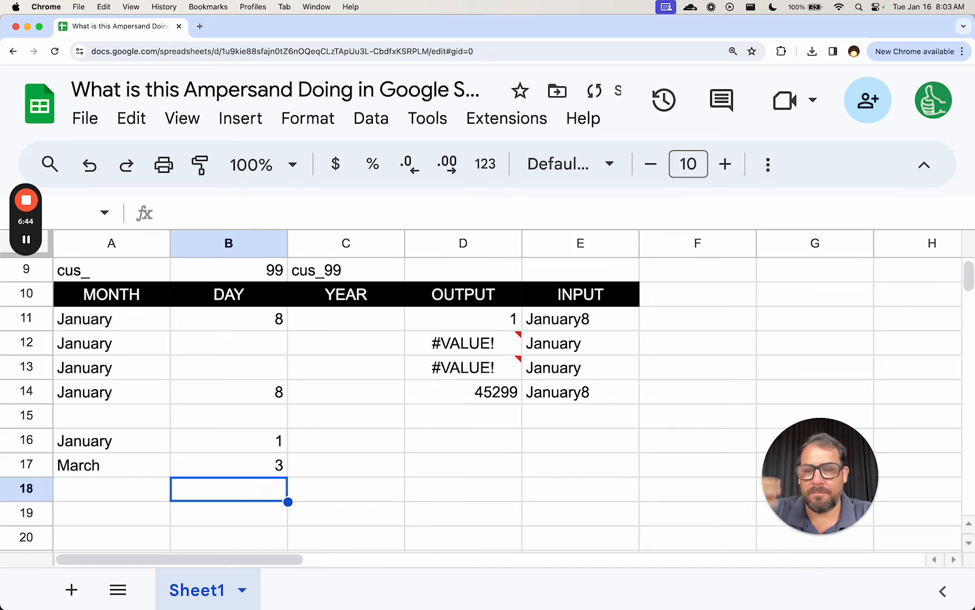
pyautogui.click(111, 464)
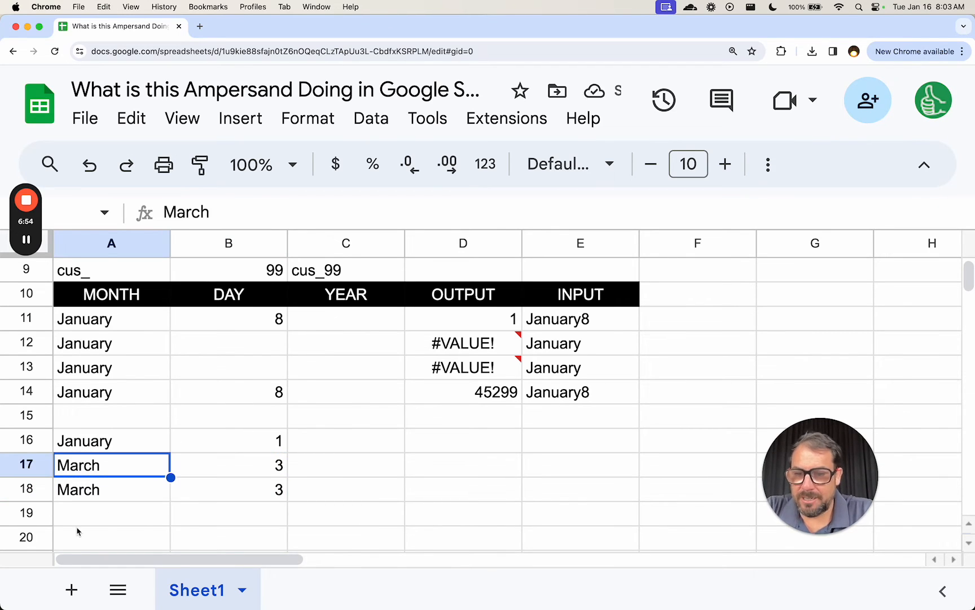
# - On the MONTH tab, fill January–December in A1:A12 and numbers 1–12 in B1:B12
pyautogui.click(303, 589)
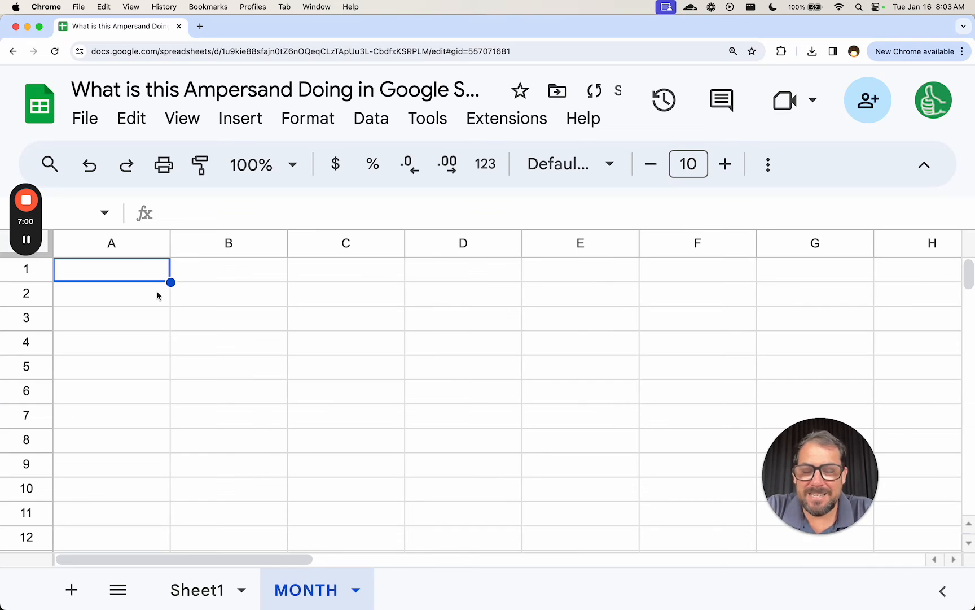
pyautogui.write('January')
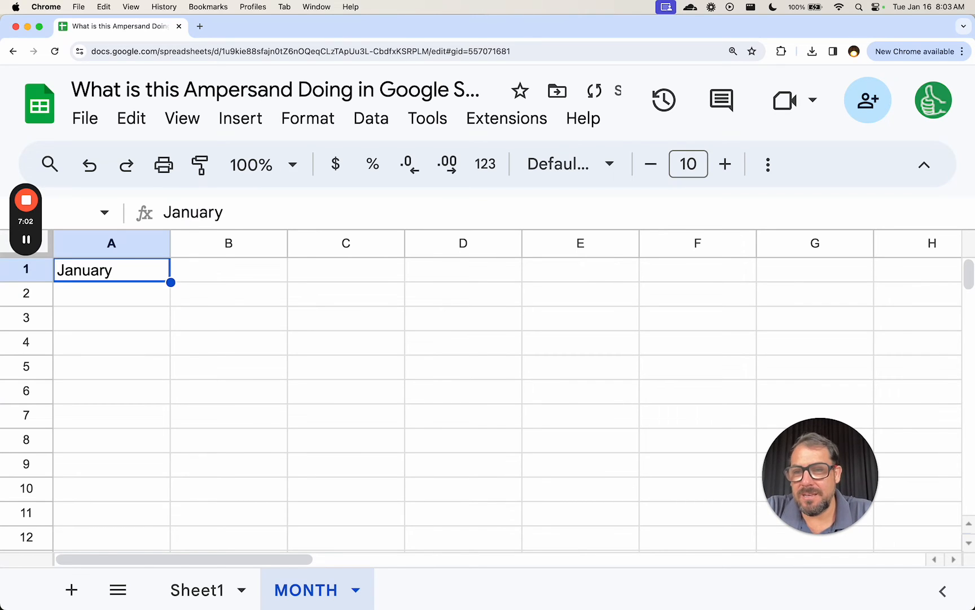
pyautogui.moveTo(170, 282); pyautogui.dragTo(170, 453)
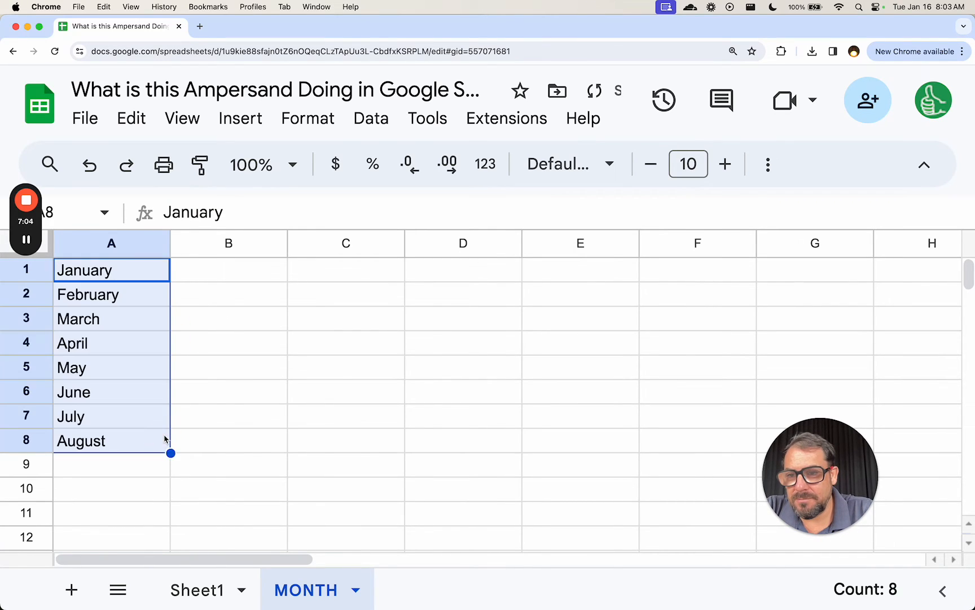
pyautogui.moveTo(171, 453); pyautogui.dragTo(171, 526)
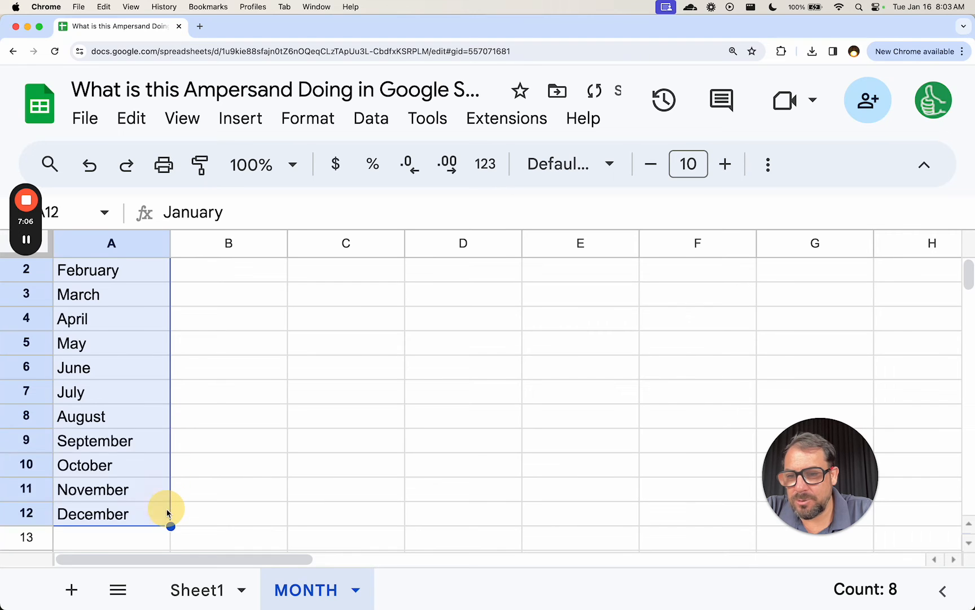
pyautogui.write('1')
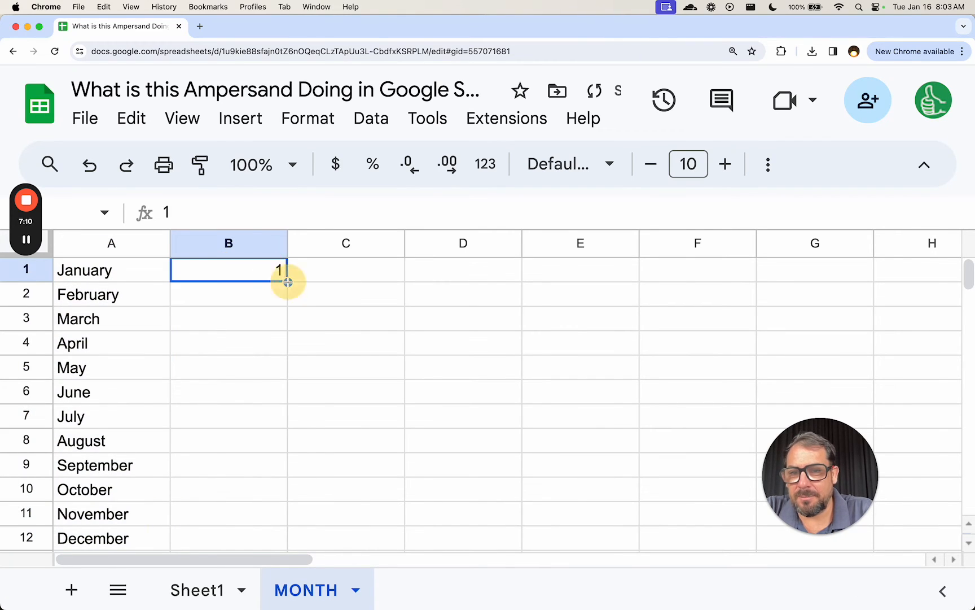
pyautogui.moveTo(286, 281); pyautogui.dragTo(286, 386)
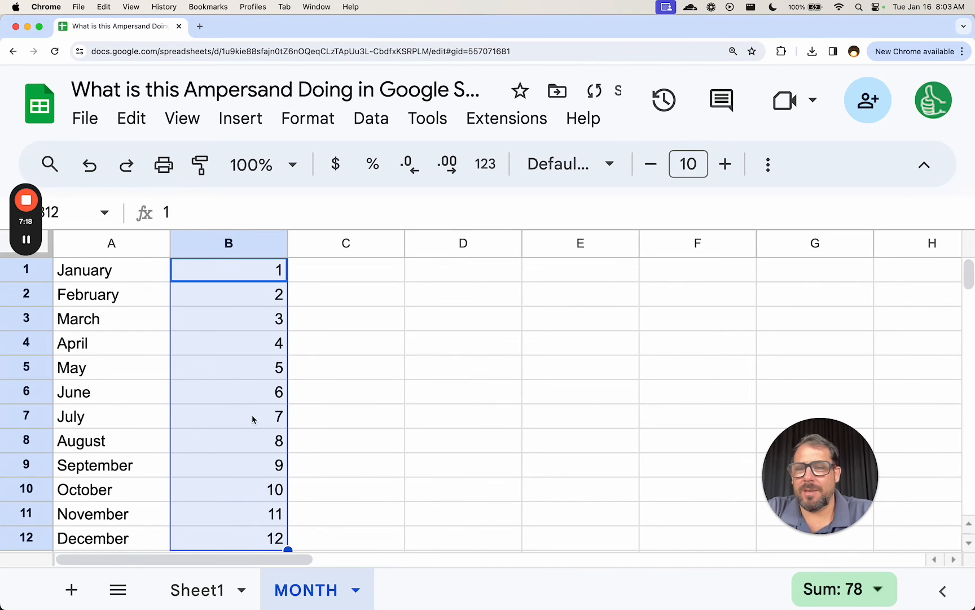
pyautogui.moveTo(206, 589)
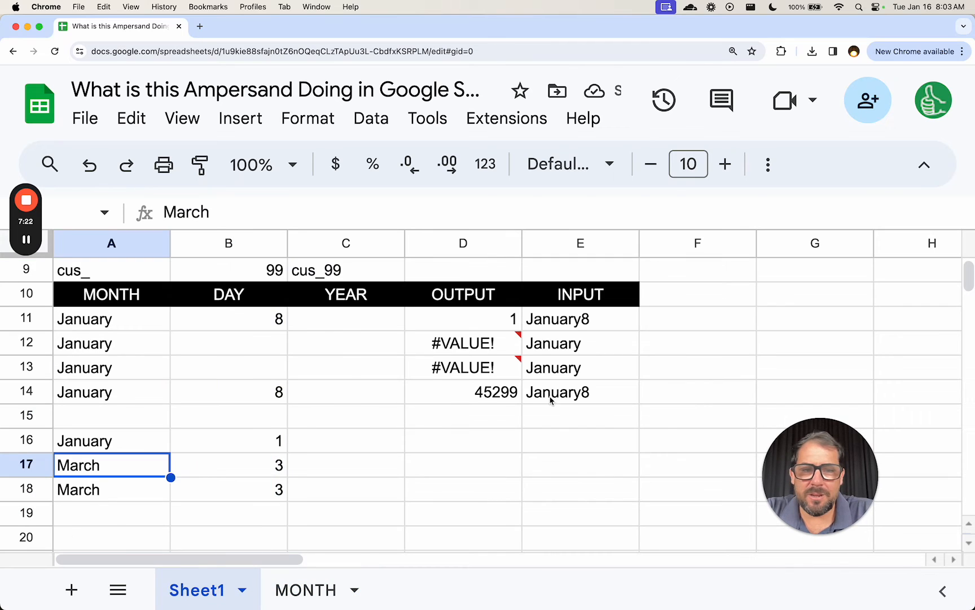
# - Enter a month name in A21 and start a VLOOKUP in B21 keyed on A21 against MONTH
pyautogui.scroll(-3)
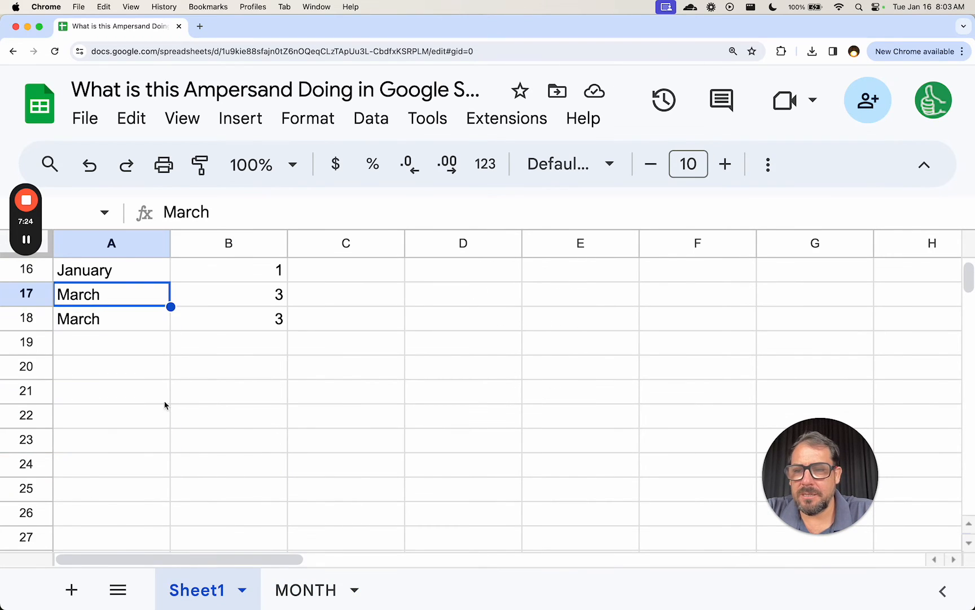
pyautogui.write('January')
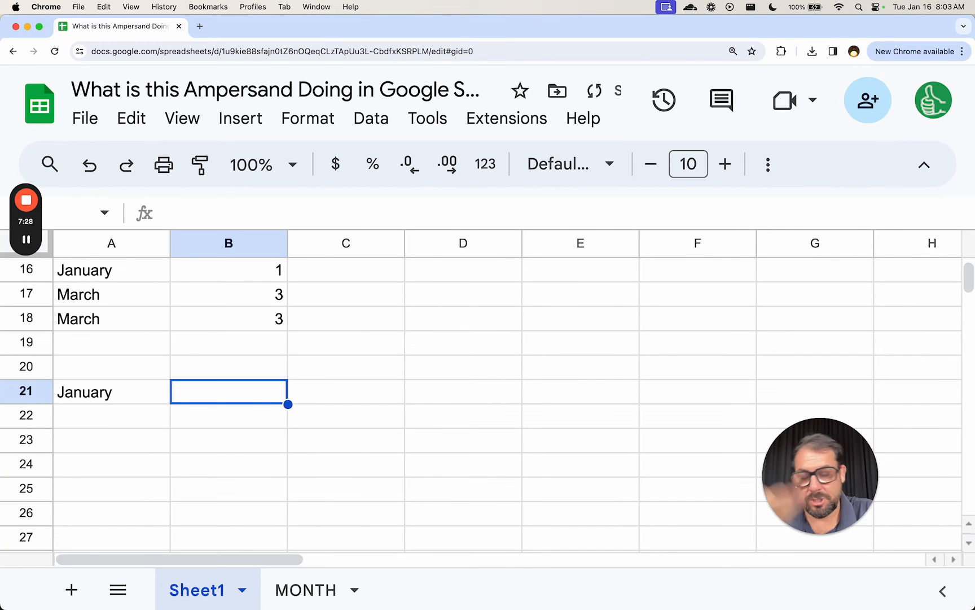
pyautogui.write('=VLOOU')
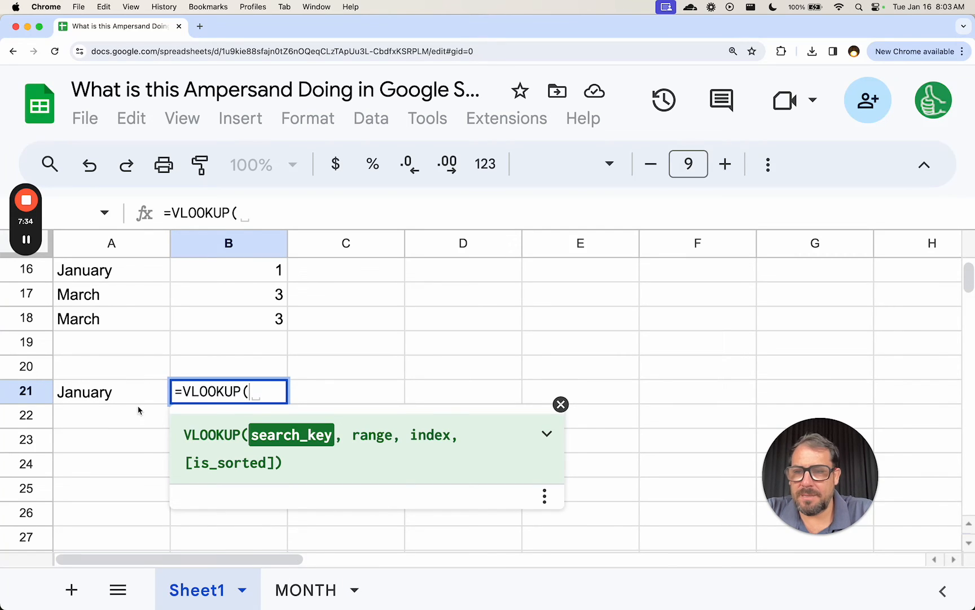
pyautogui.click(110, 392)
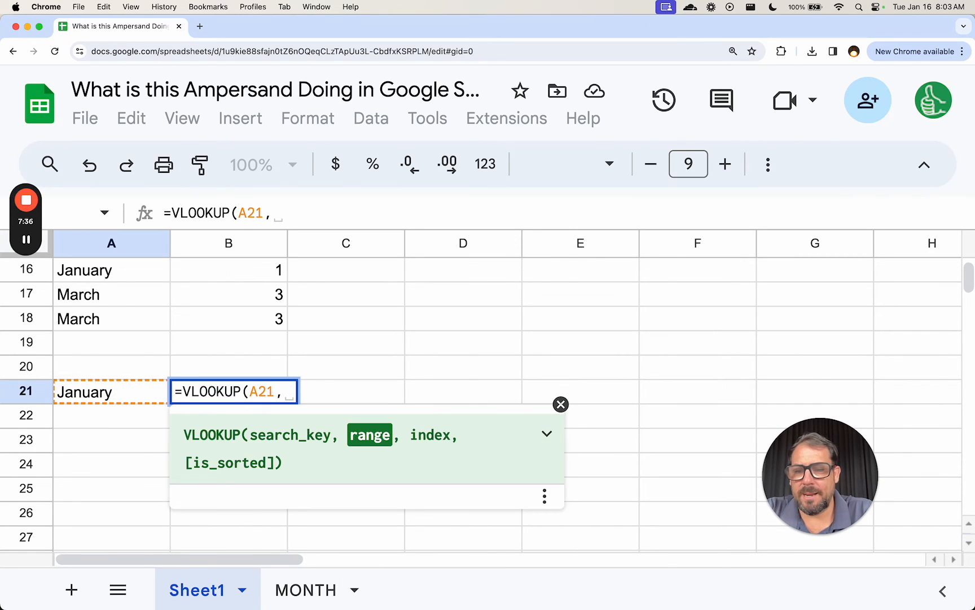
pyautogui.write('MONTH(')
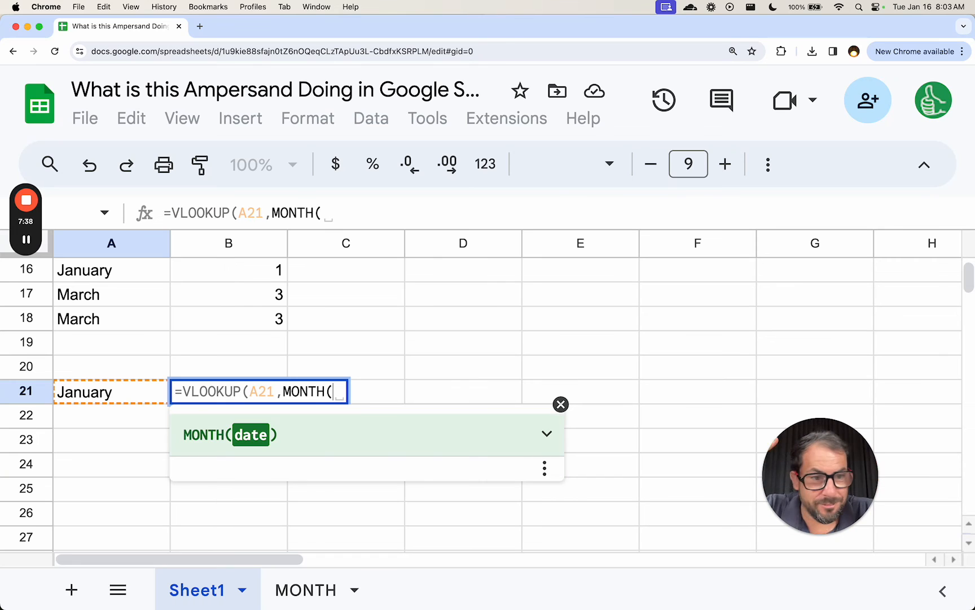
pyautogui.press('Backspace')
pyautogui.write('!')
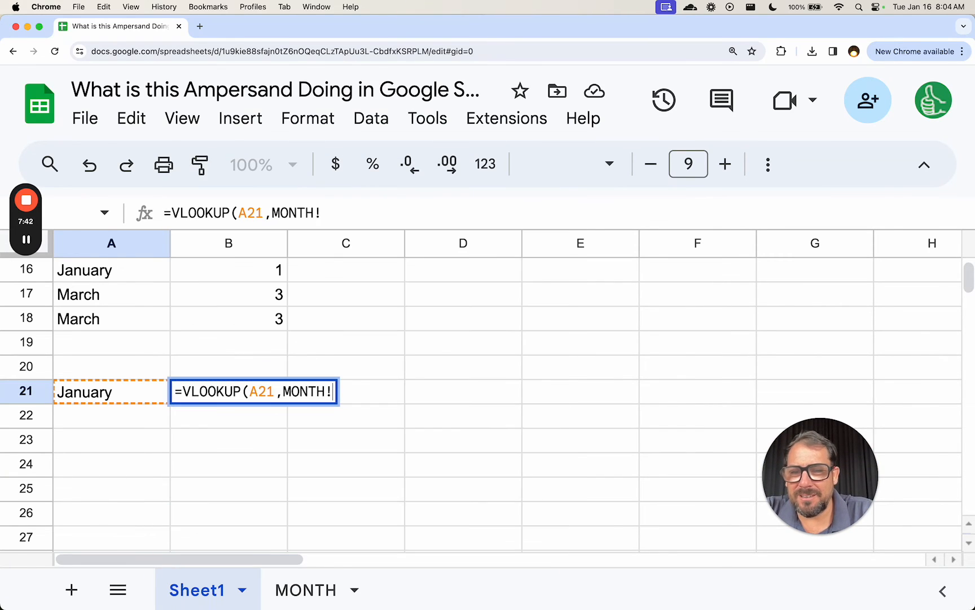
# - Complete the lookup with range MONTH!A:B and column 2, then change A21's month name
pyautogui.write('A:B')
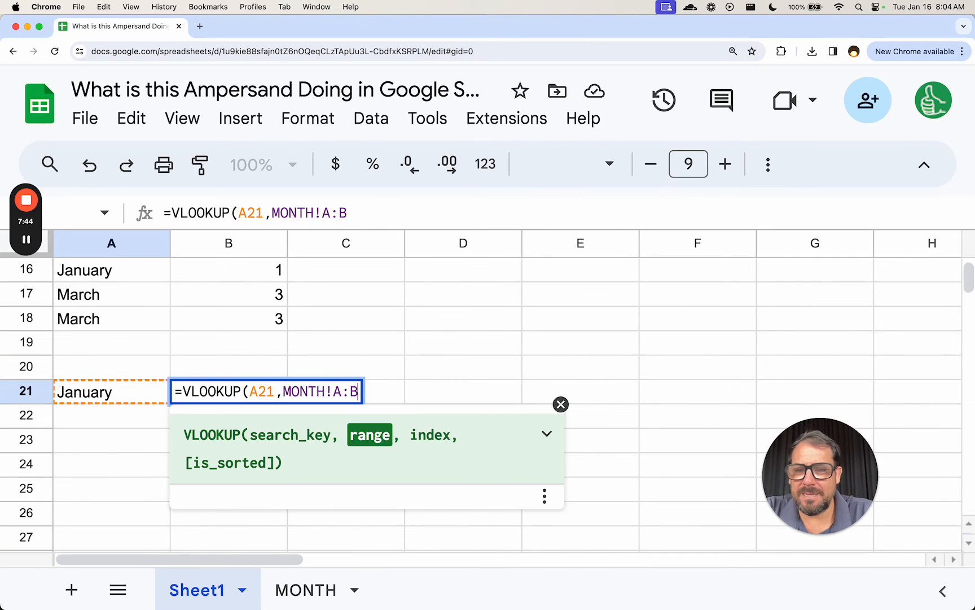
pyautogui.write(',')
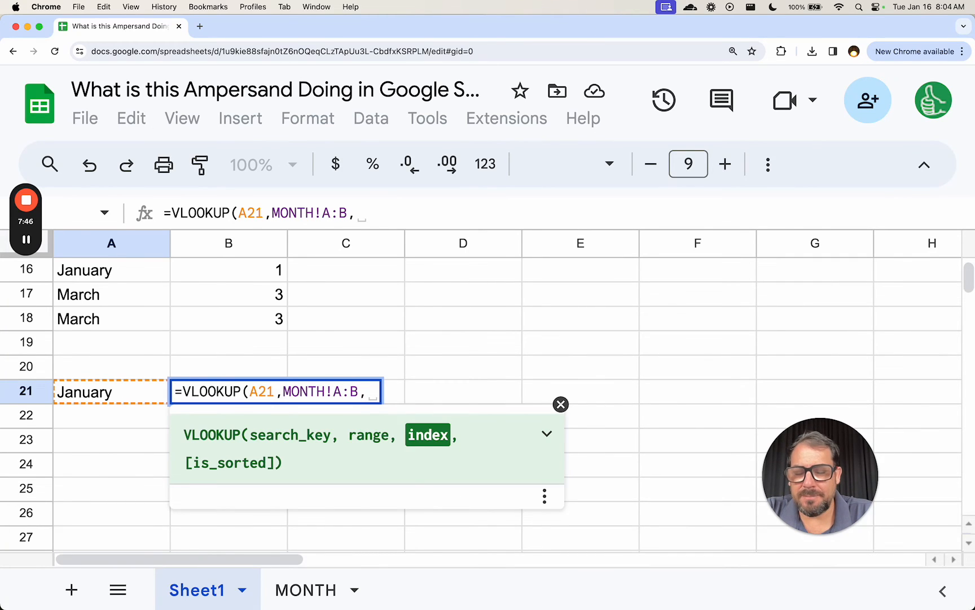
pyautogui.write('2')
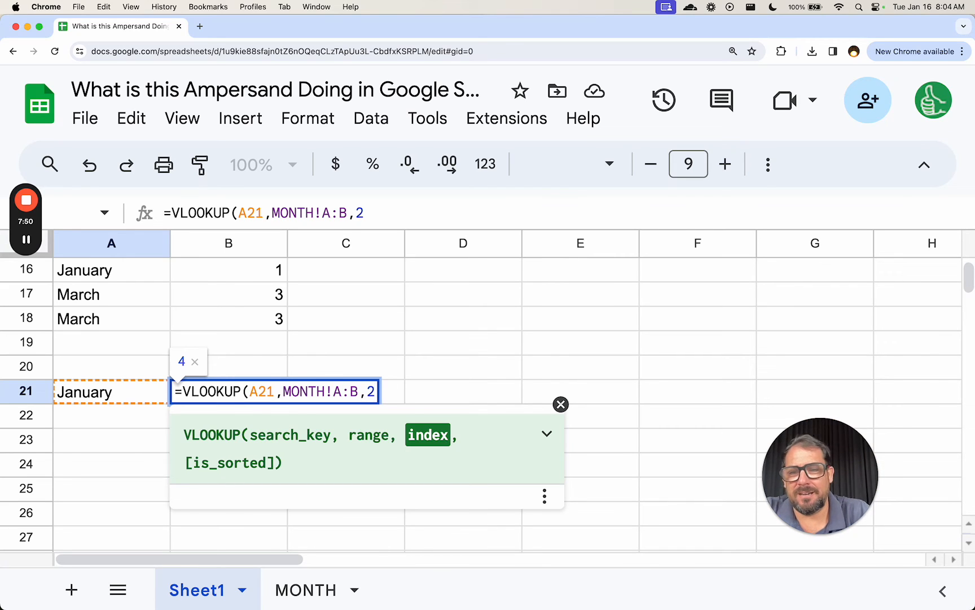
pyautogui.write(',')
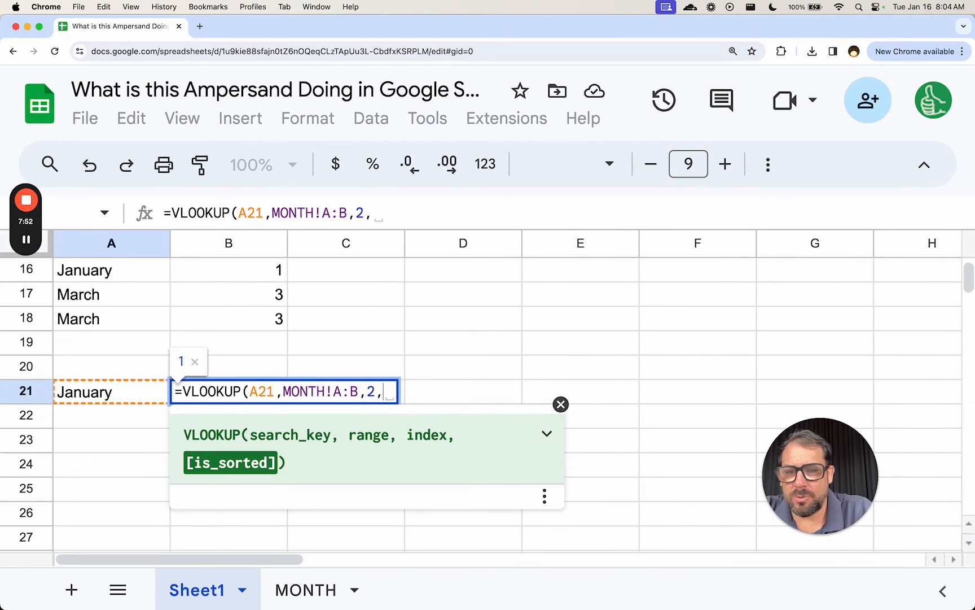
pyautogui.write('TR')
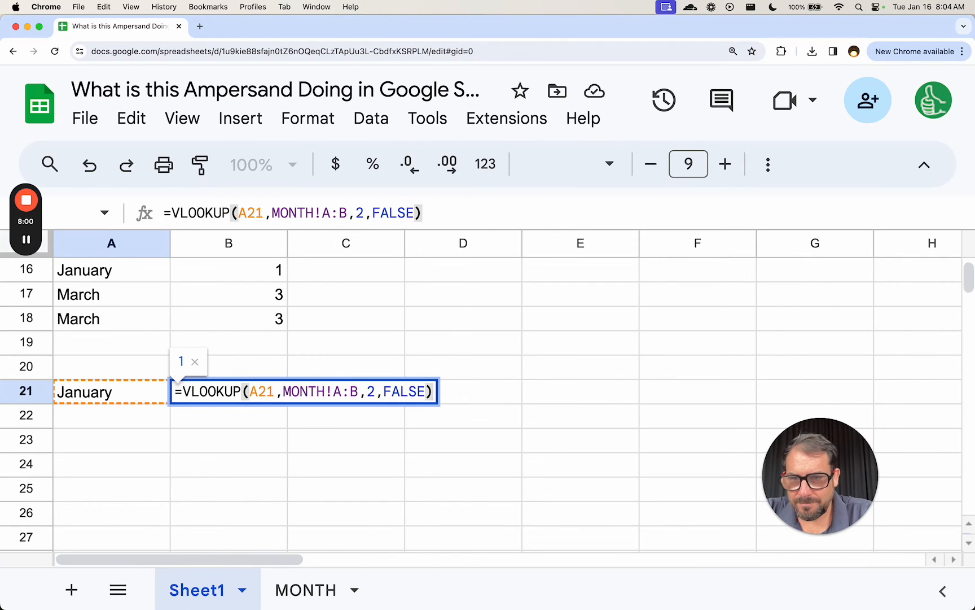
pyautogui.write('March')
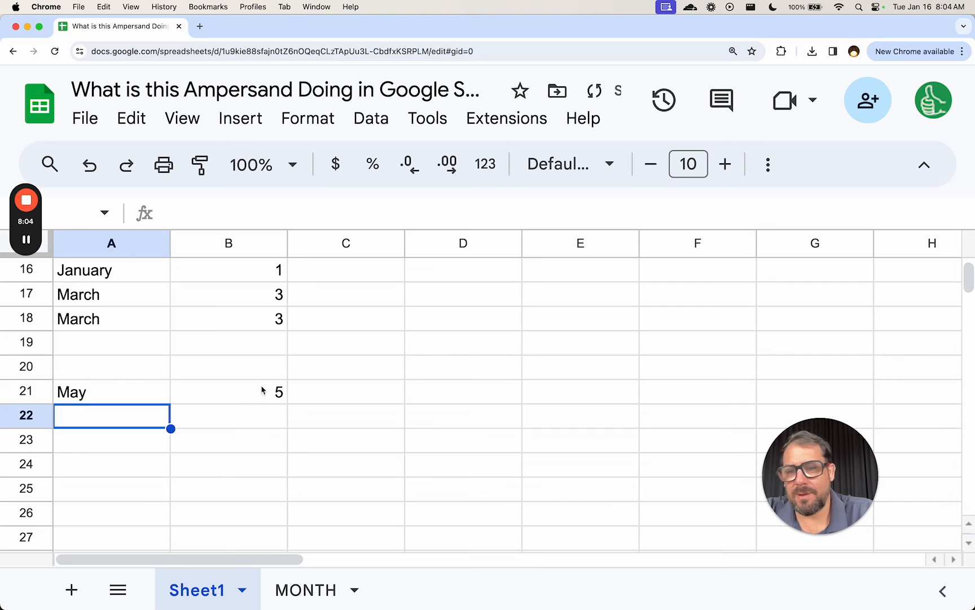
# - Inspect B21's lookup formula and scroll the sheet before starting a formula in C21
pyautogui.click(228, 391)
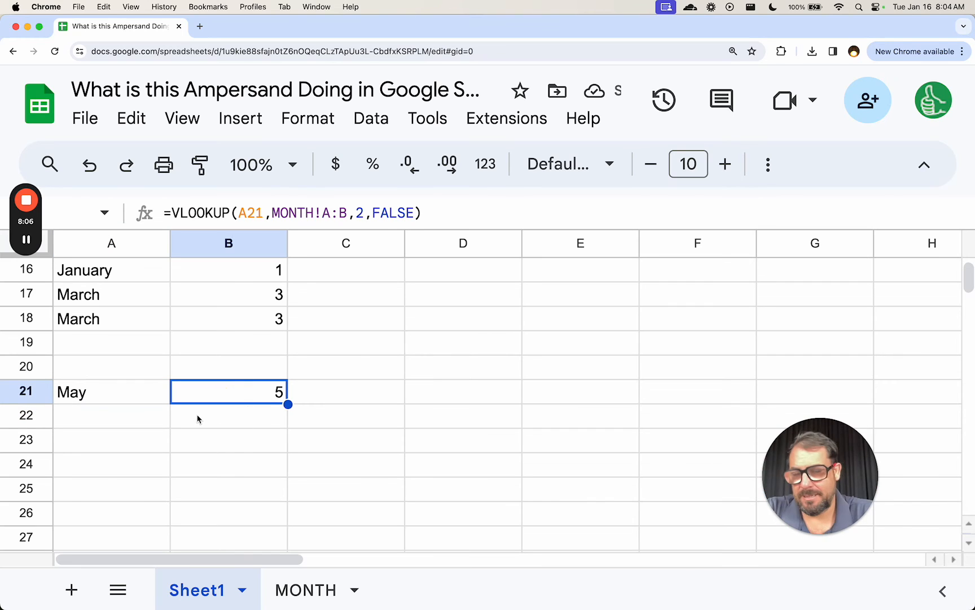
pyautogui.press('Delete')
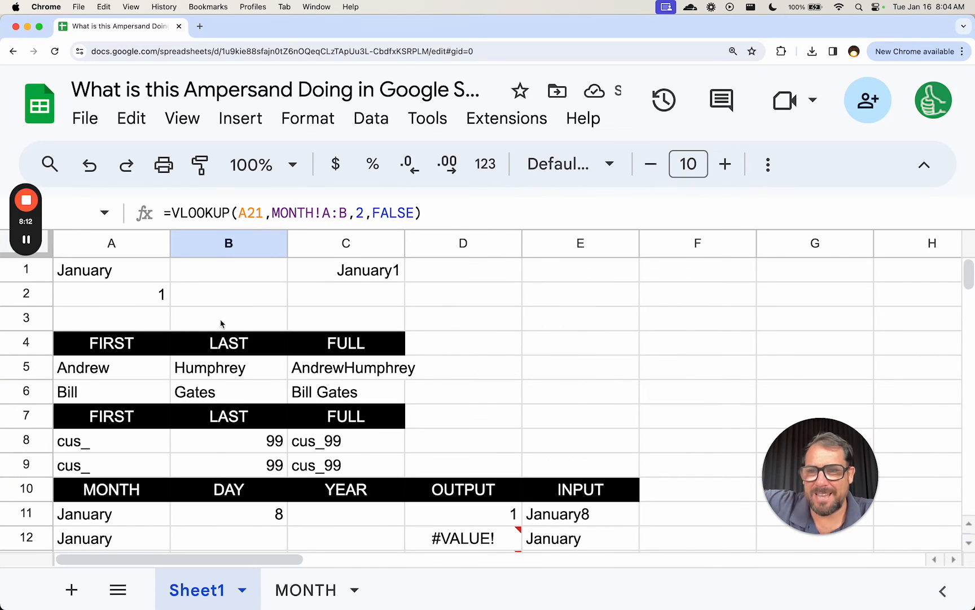
pyautogui.scroll(-3)
pyautogui.write('=')
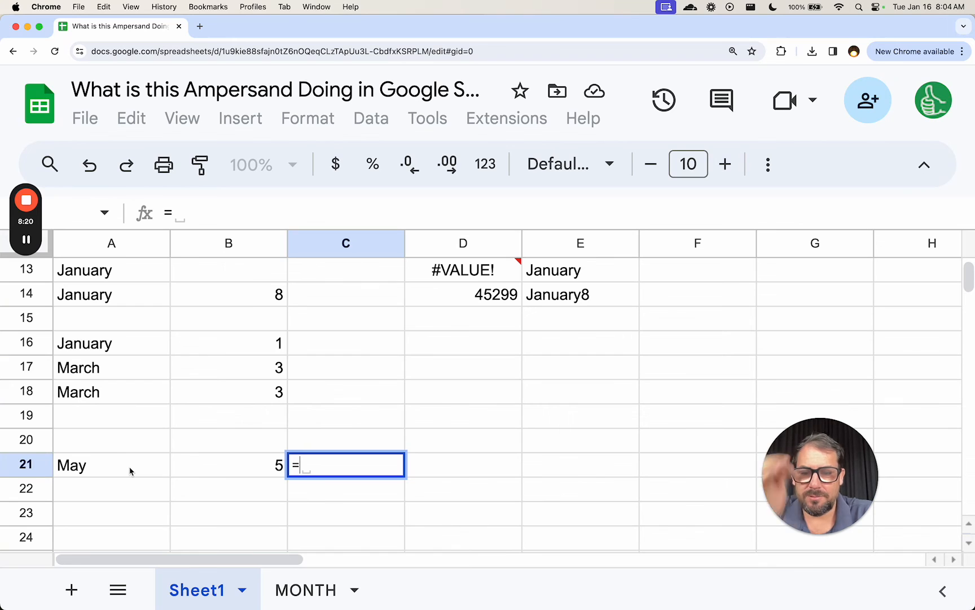
# - Enter =MONTH(A21&1) in C21, then start typing January into A21
pyautogui.write('MONTH')
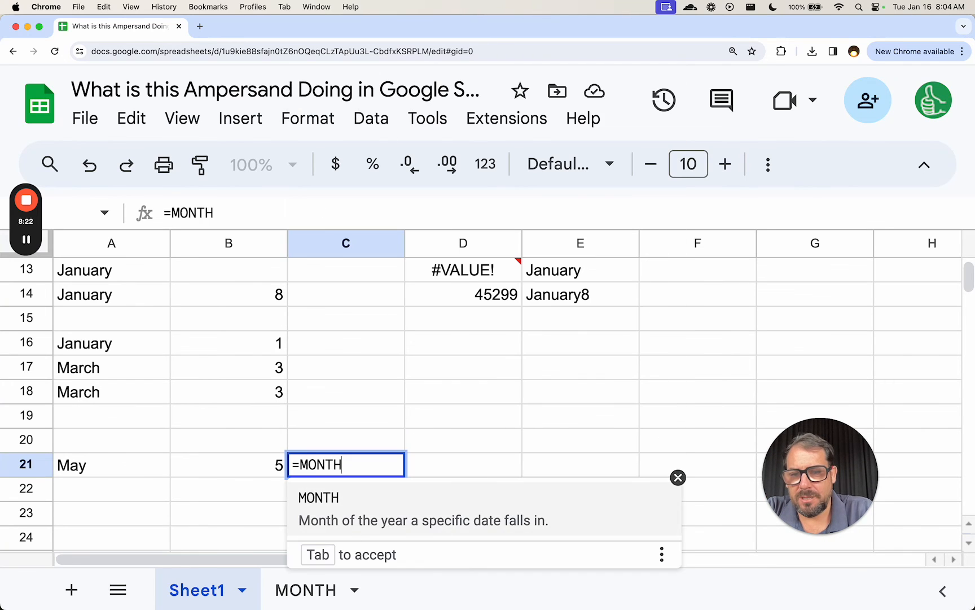
pyautogui.click(111, 465)
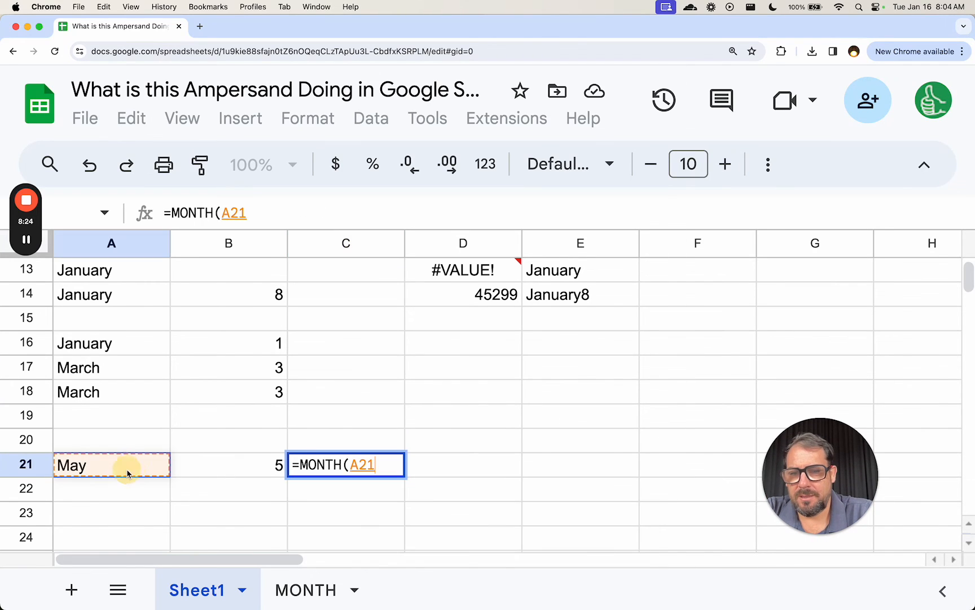
pyautogui.write('&1)')
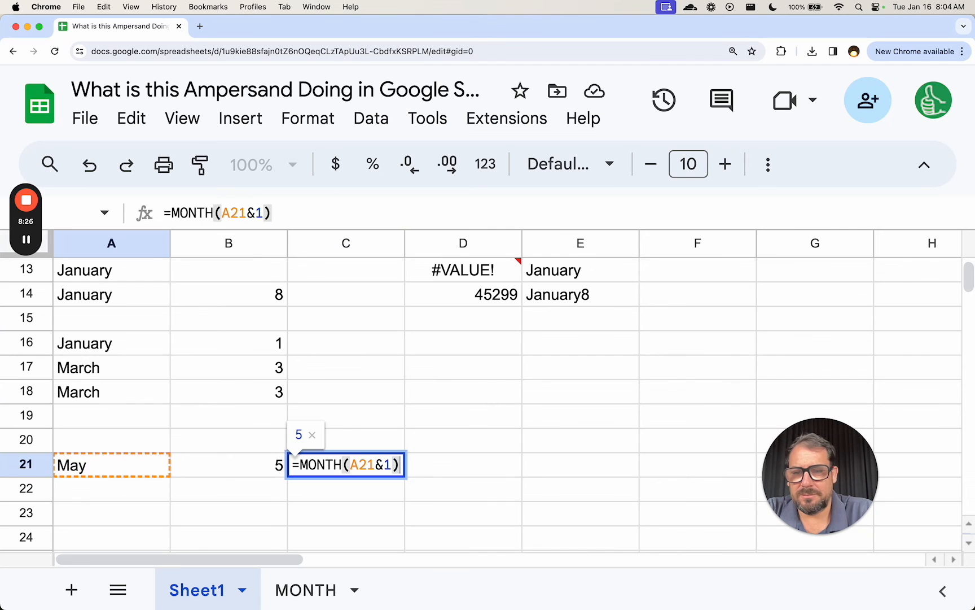
pyautogui.press('Enter')
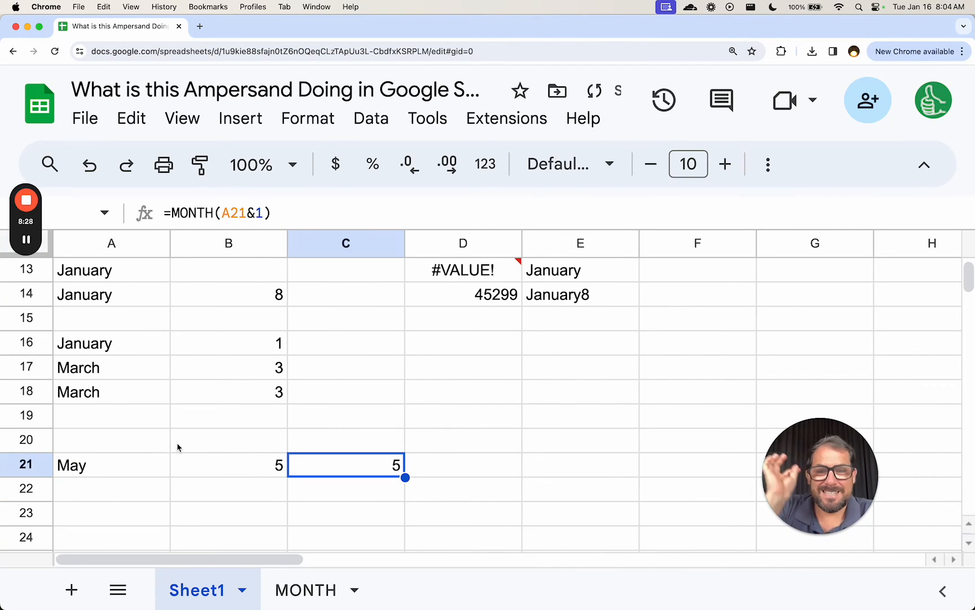
pyautogui.write('Januar')
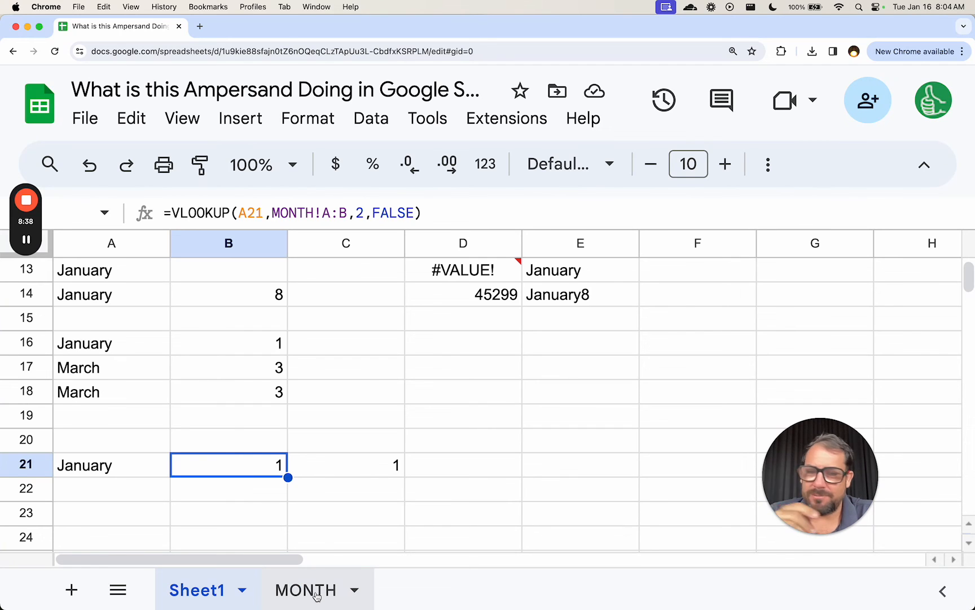
# - Test other day numbers in C21's MONTH formula, restore &1, then enter February in A21
pyautogui.click(346, 465)
pyautogui.write('=MONTH(A21&2')
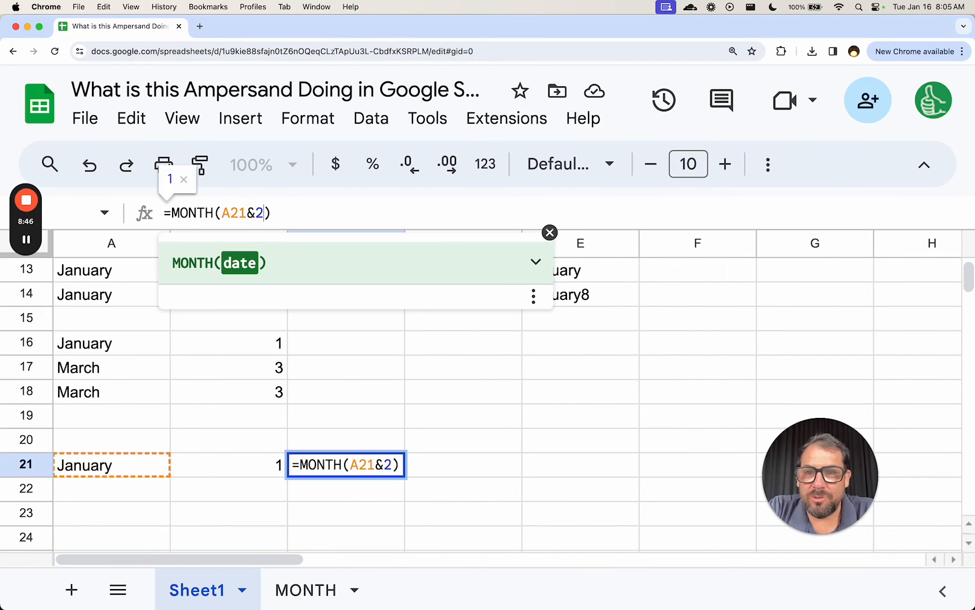
pyautogui.write('1')
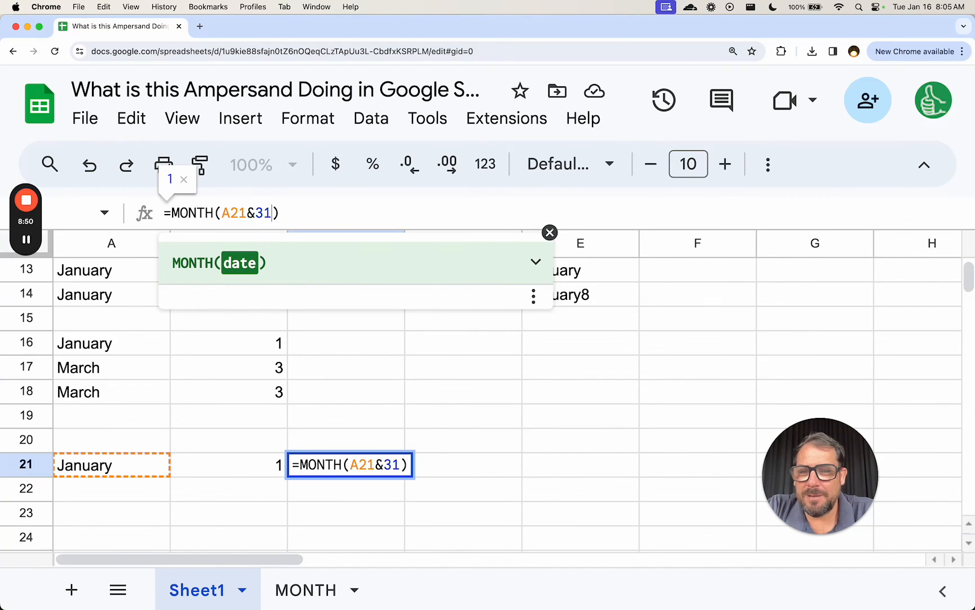
pyautogui.write('Feb')
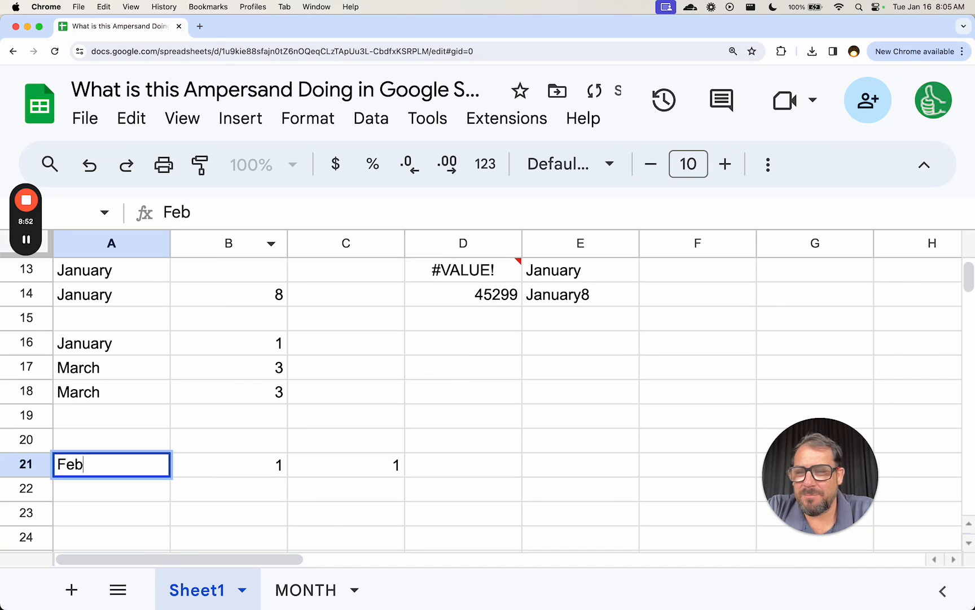
pyautogui.press('Enter')
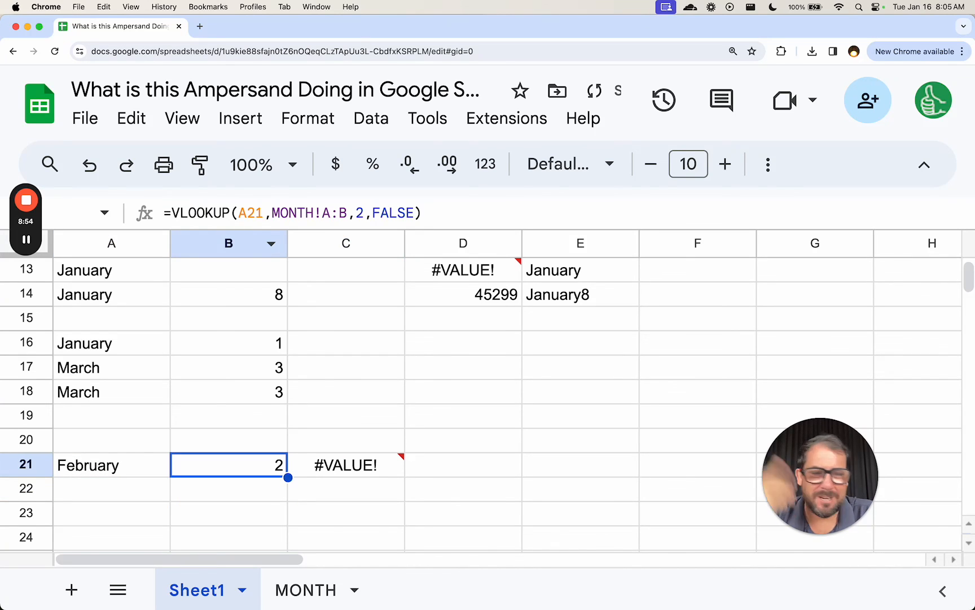
pyautogui.click(346, 464)
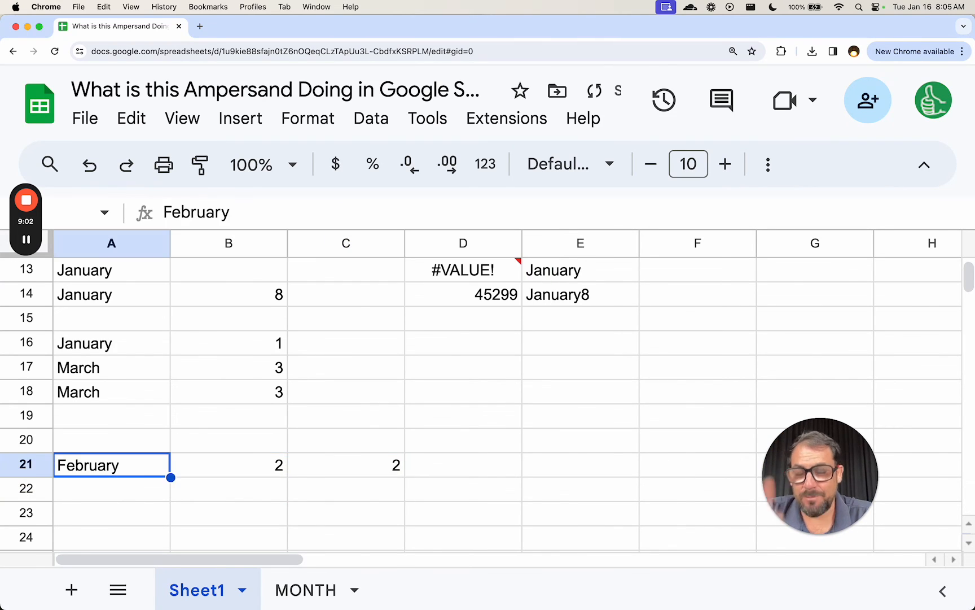
pyautogui.click(228, 465)
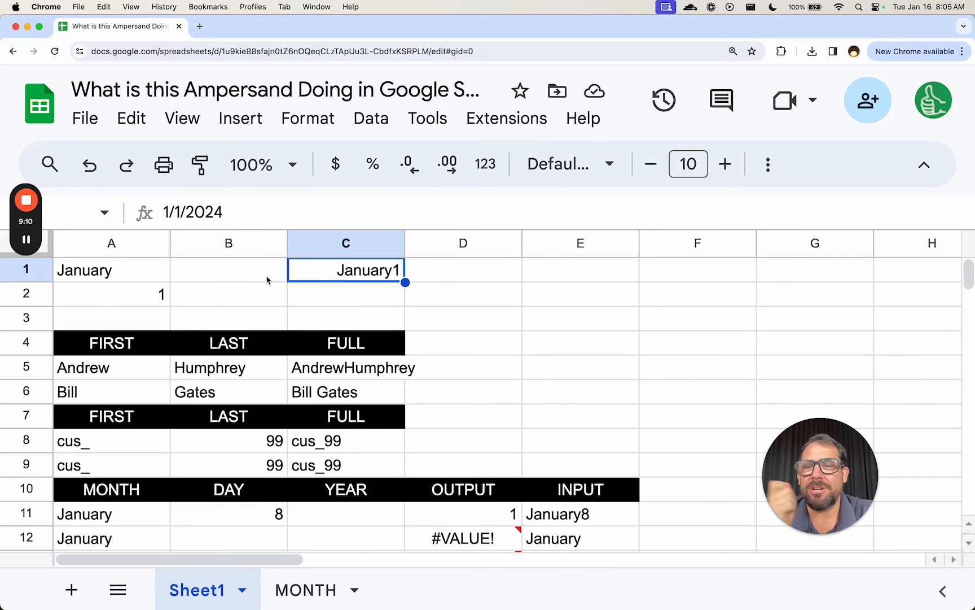
pyautogui.click(112, 294)
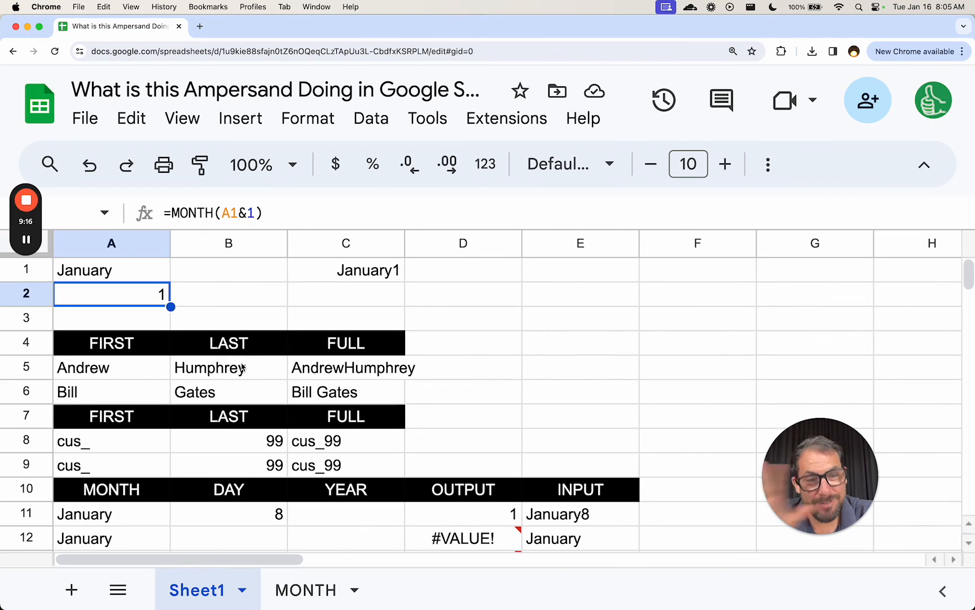
pyautogui.moveTo(236, 305)
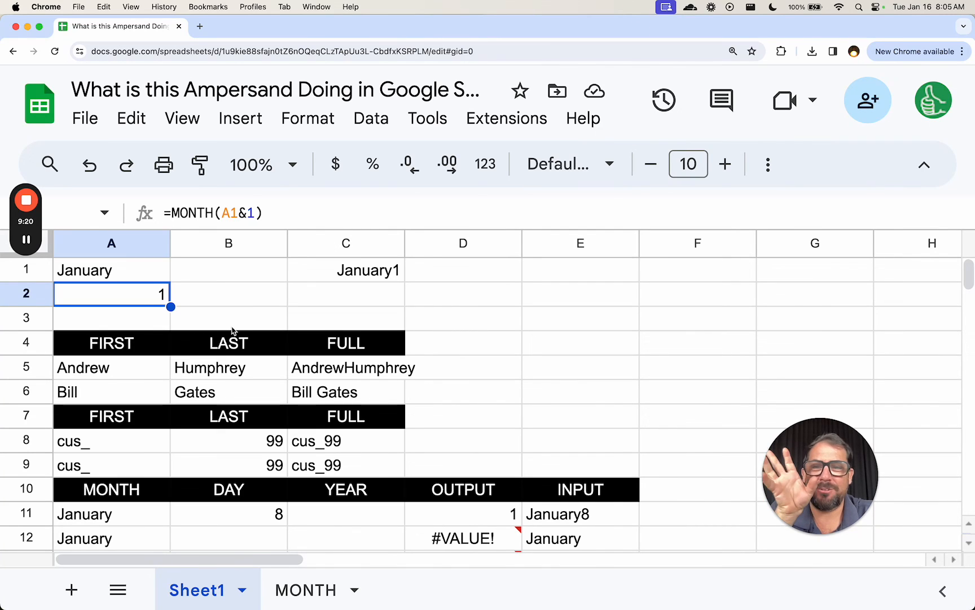
pyautogui.moveTo(122, 281)
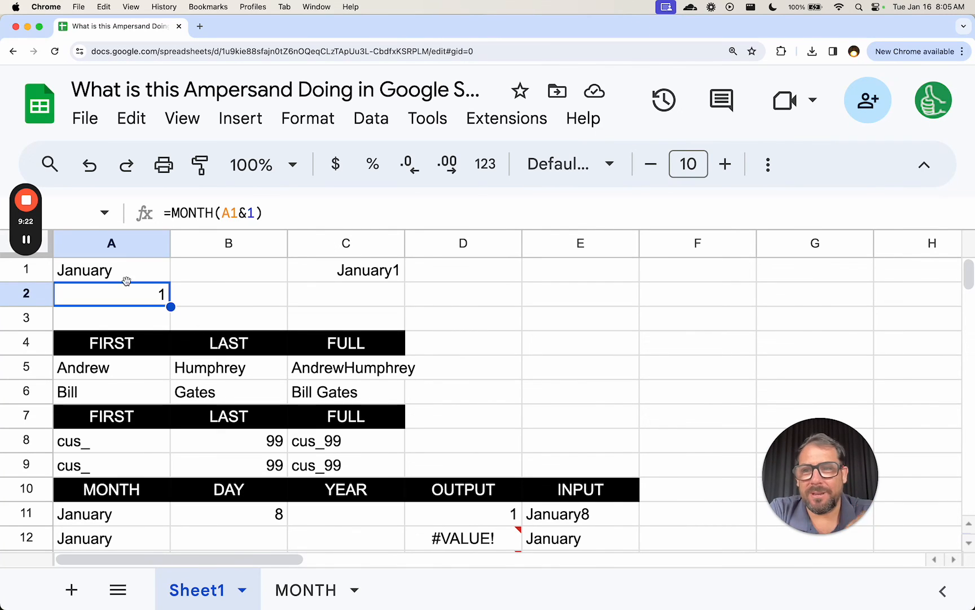